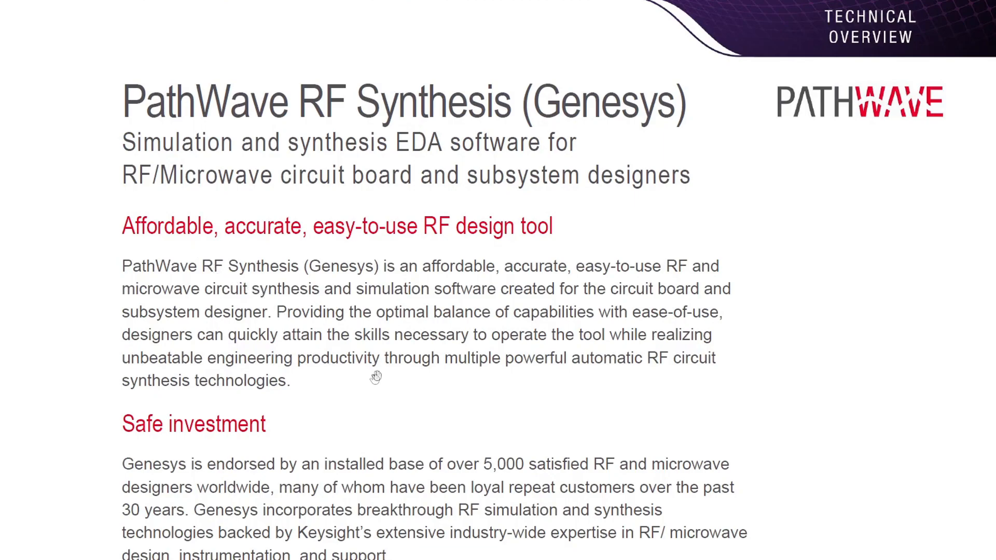
mouse_move(358, 352)
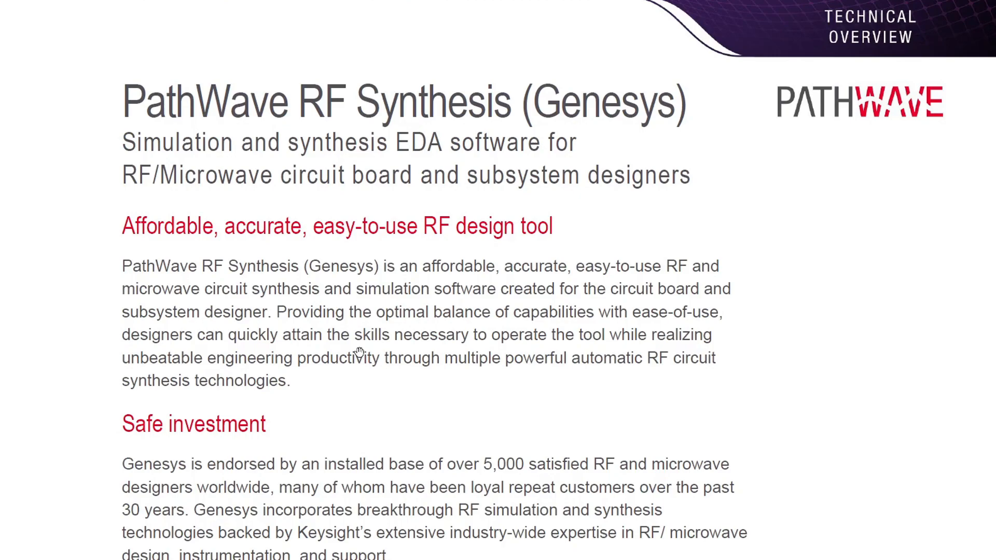
Scroll the Genesys overview PDF down to the synthesis capability modules table
scroll("down", 3)
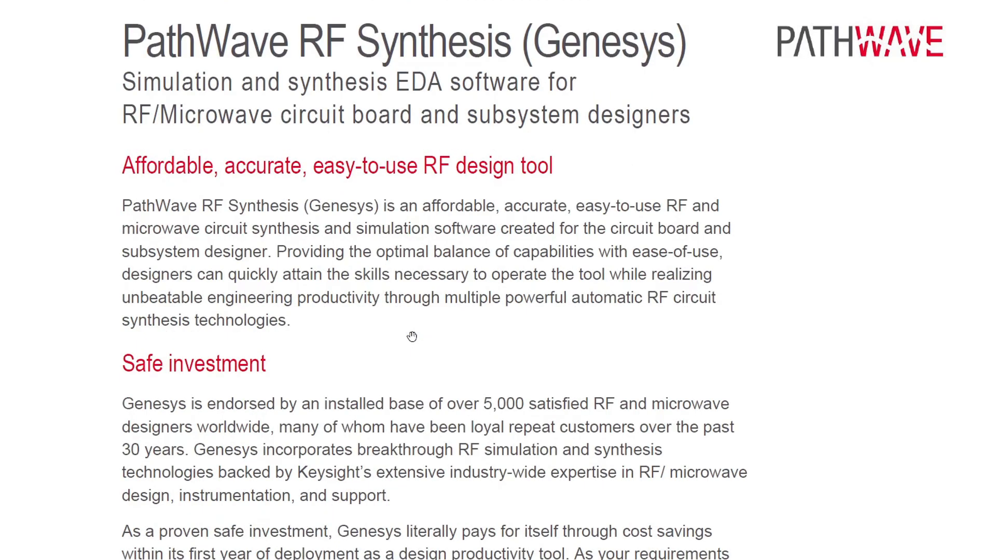
scroll("down", 3)
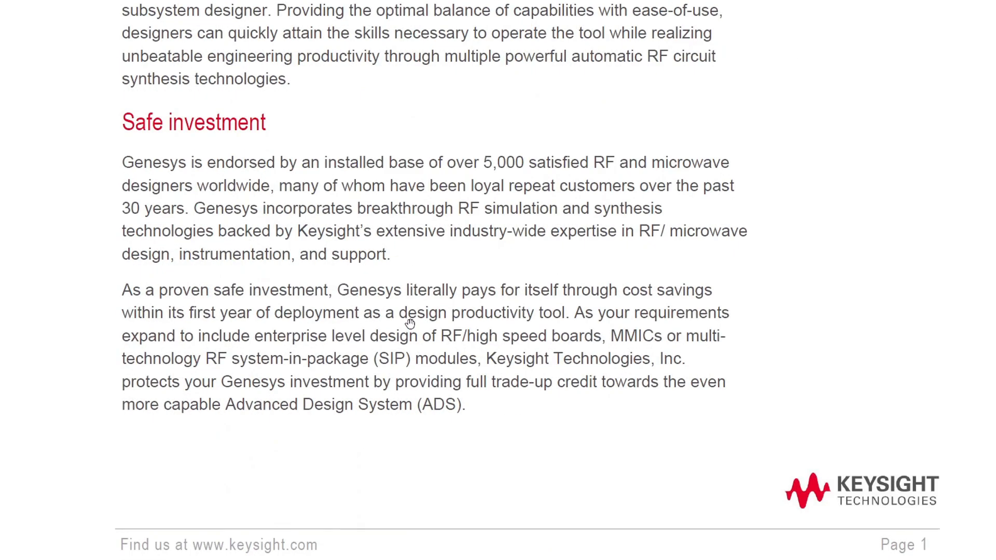
scroll("down", 3)
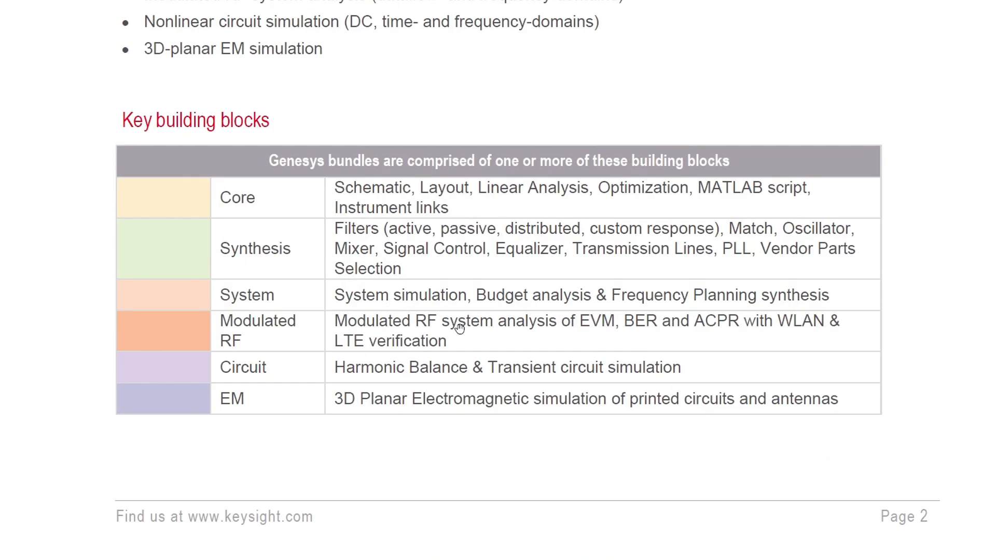
mouse_move(301, 389)
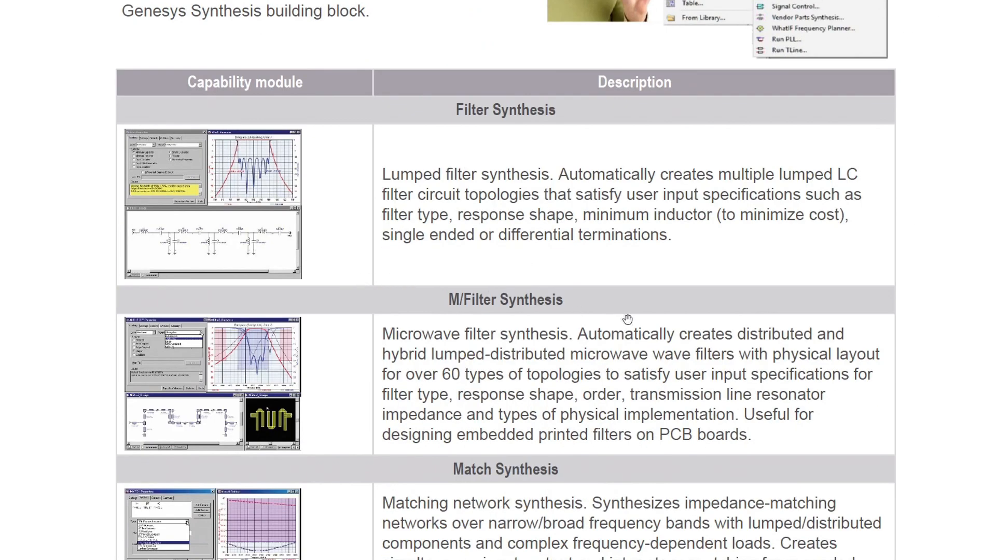
mouse_move(463, 222)
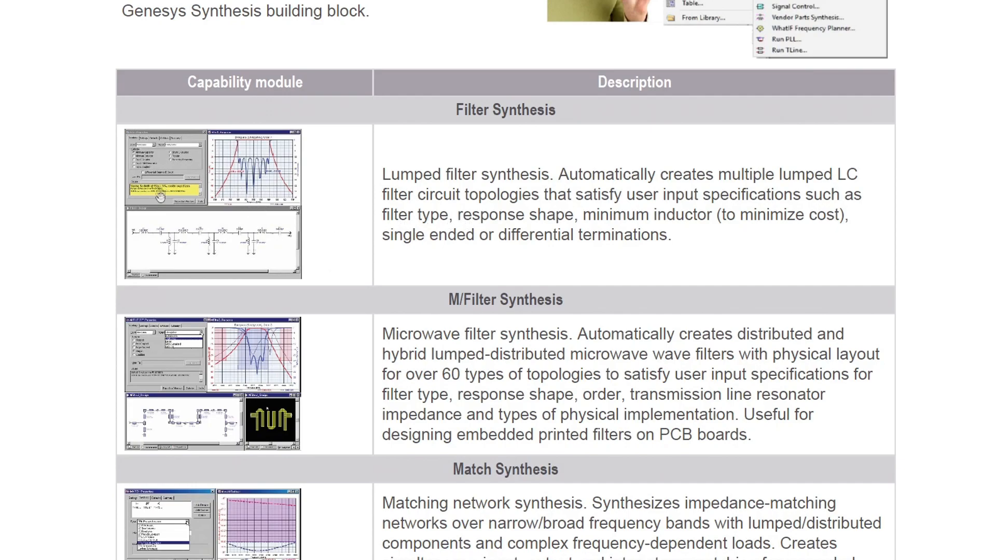
Scroll further to the Mixer and Vendor Parts Synthesis entries ending the modules table
scroll("down", 3)
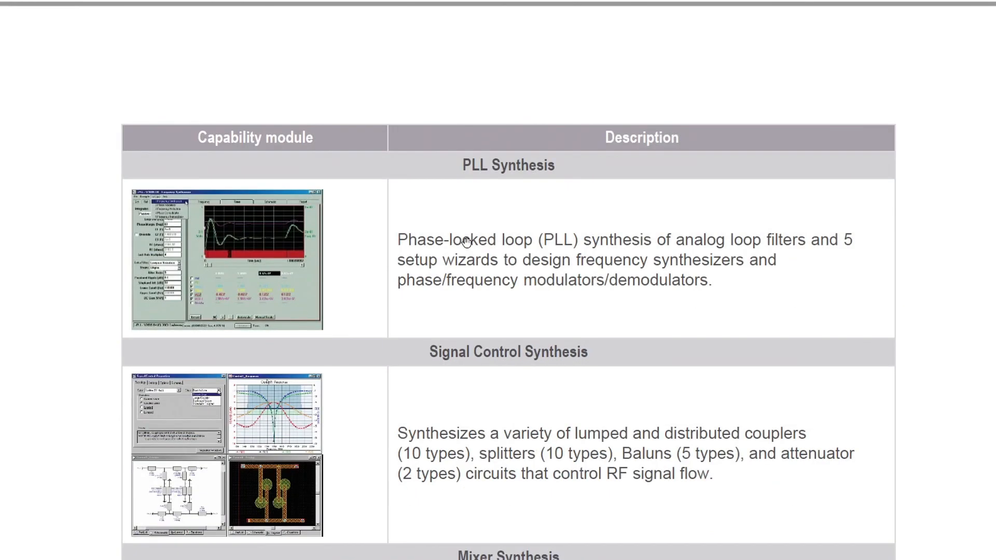
scroll("down", 3)
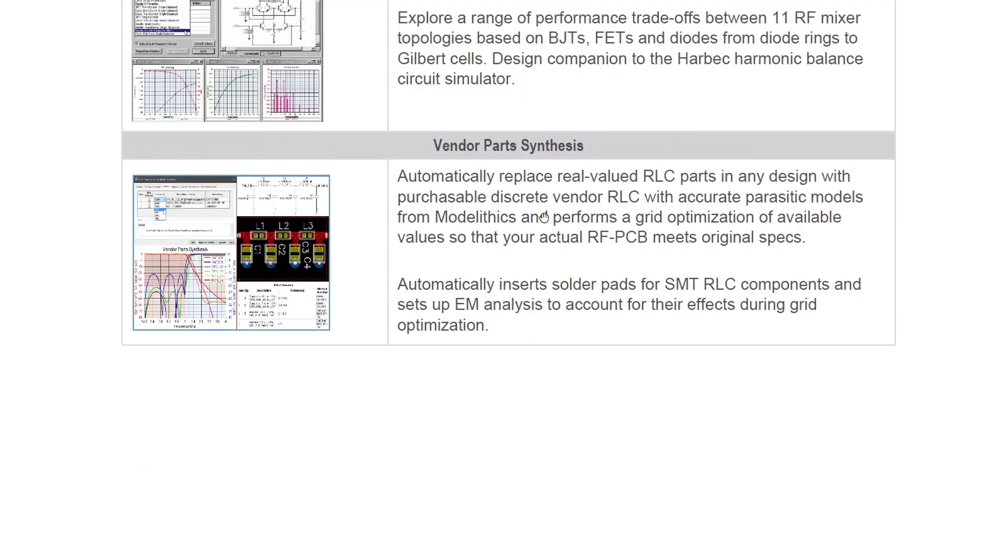
mouse_move(259, 270)
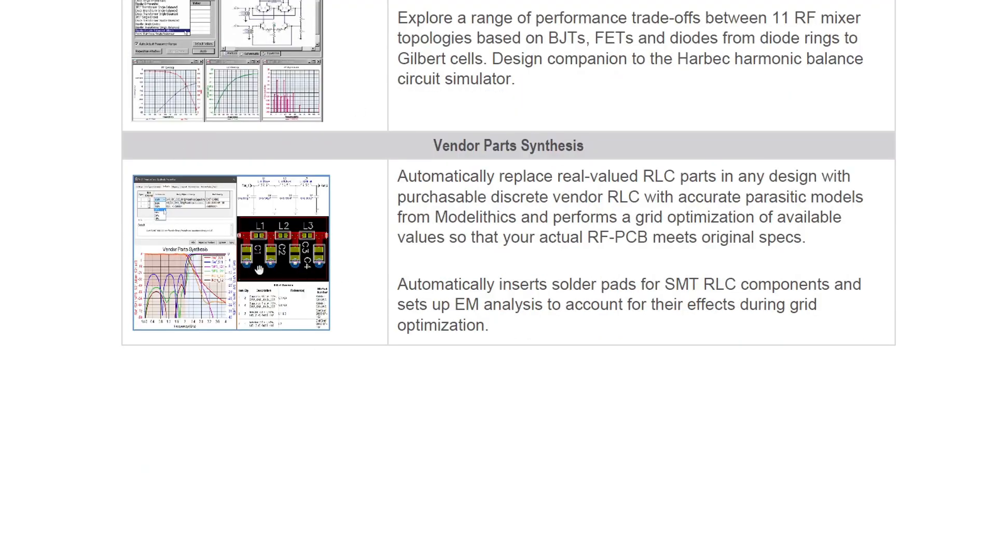
mouse_move(538, 250)
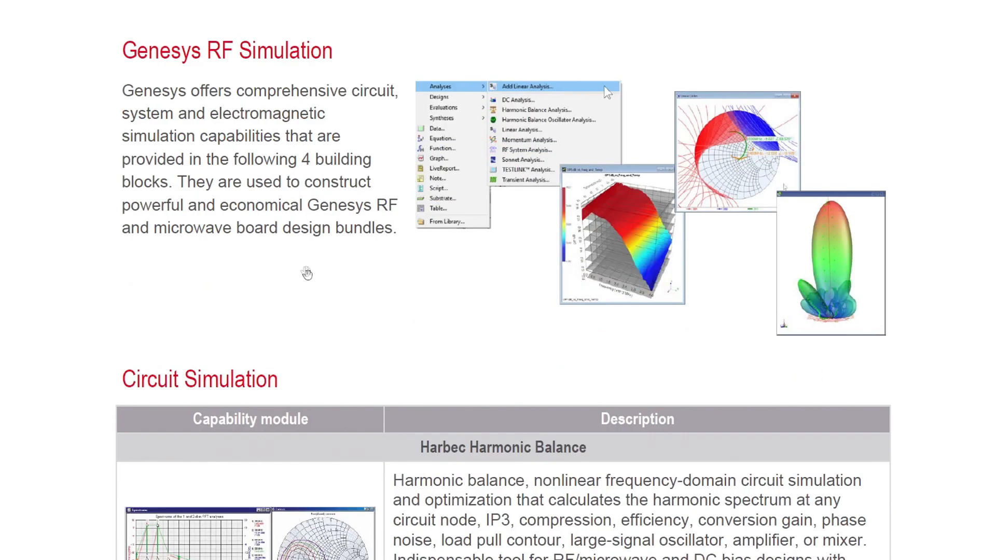
Scroll past the RF, System and EM simulation pages to the Genesys For ADS Users section
scroll("down", 3)
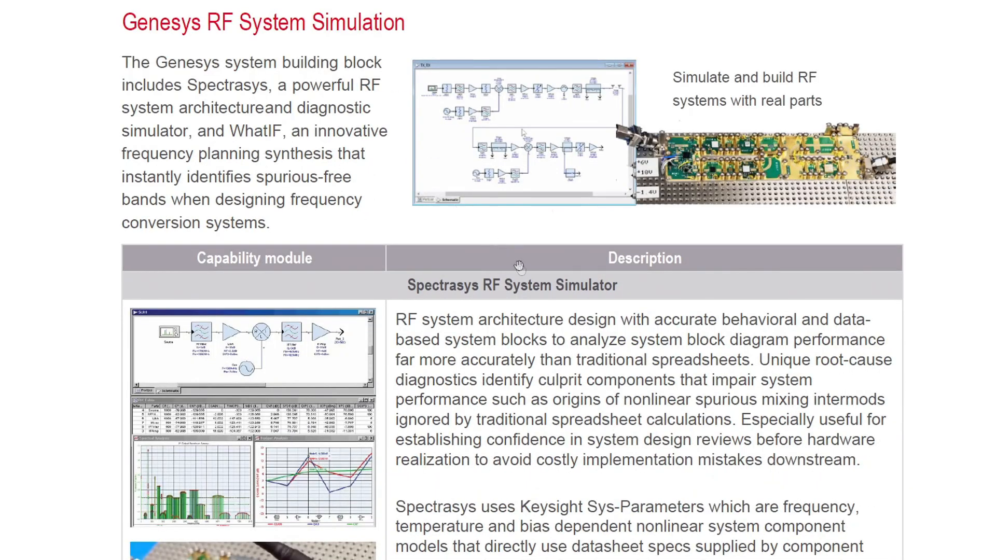
mouse_move(422, 117)
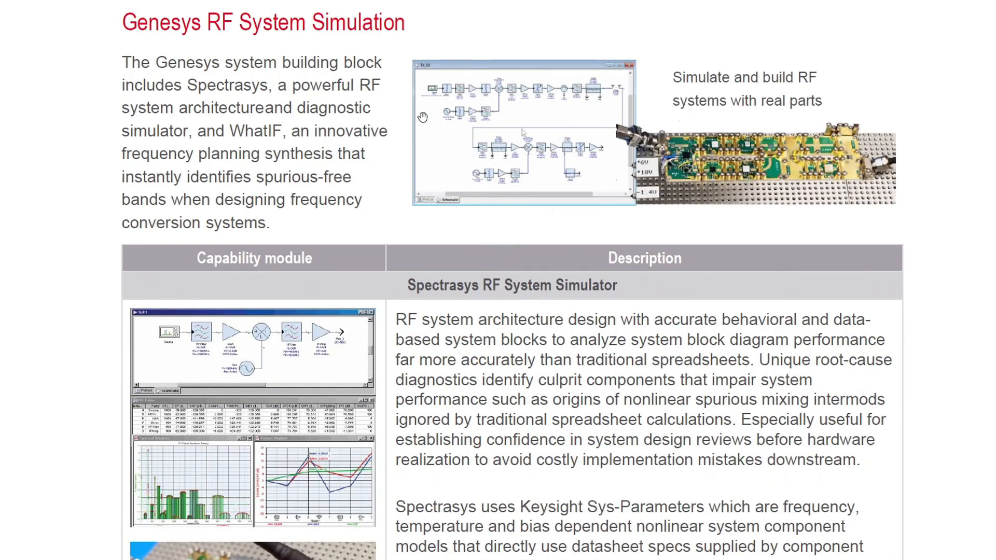
scroll("down", 3)
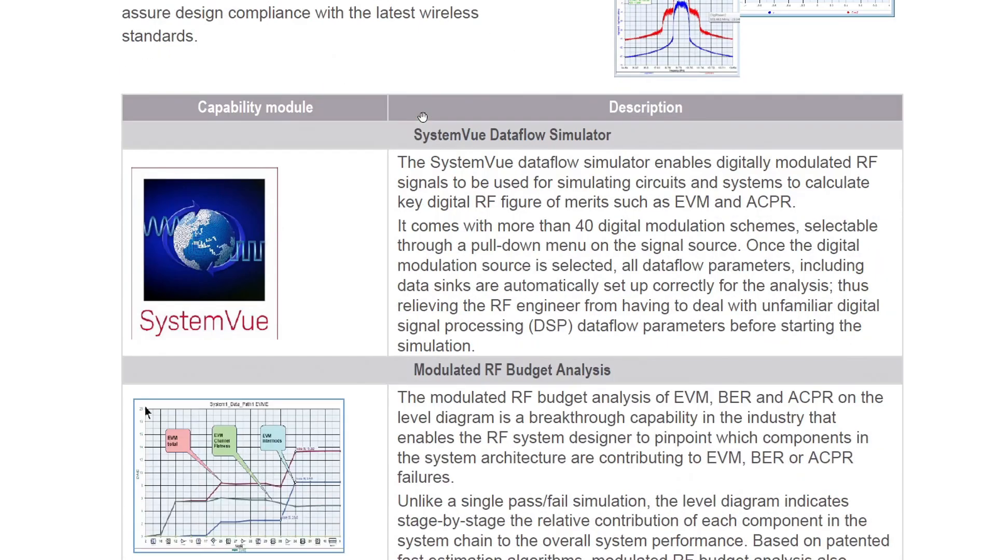
scroll("down", 3)
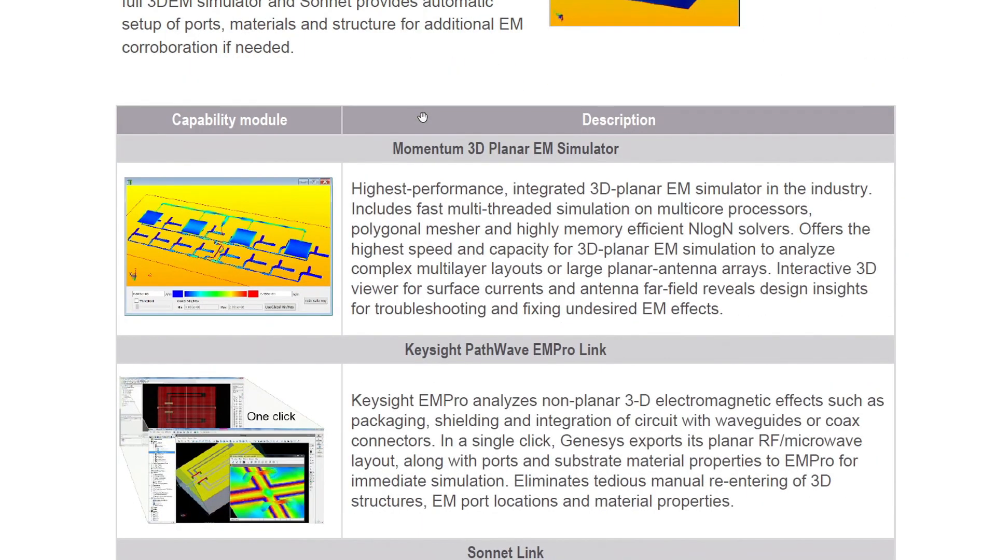
scroll("down", 3)
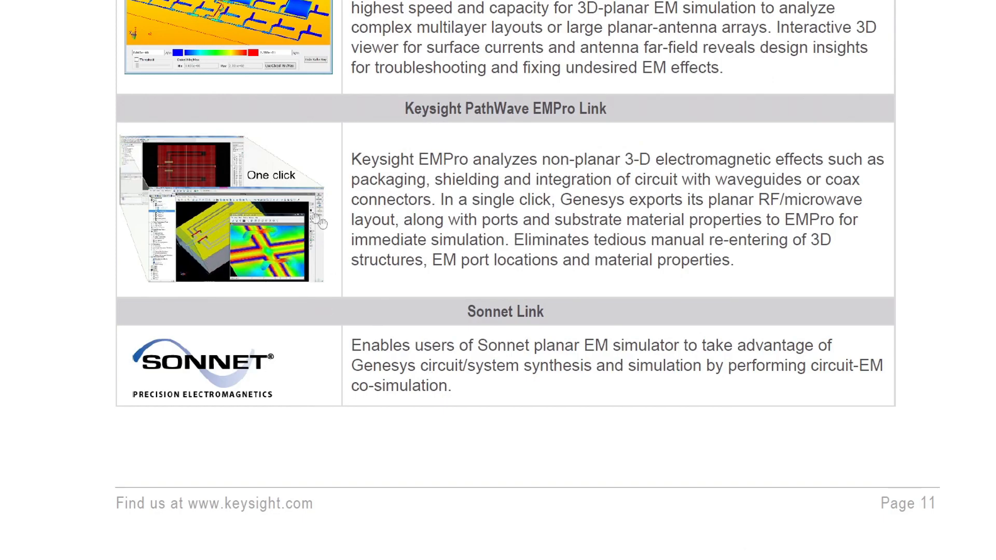
mouse_move(251, 240)
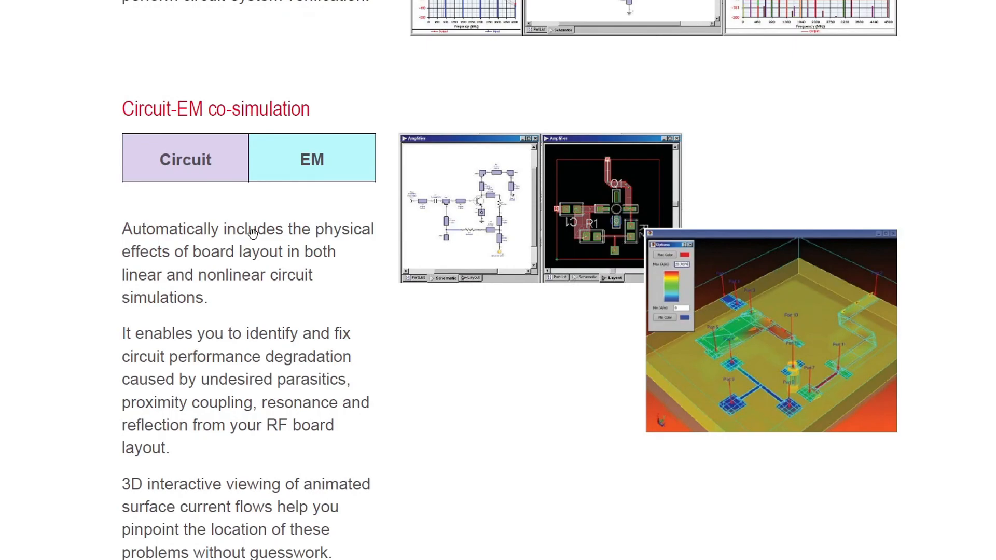
scroll("down", 3)
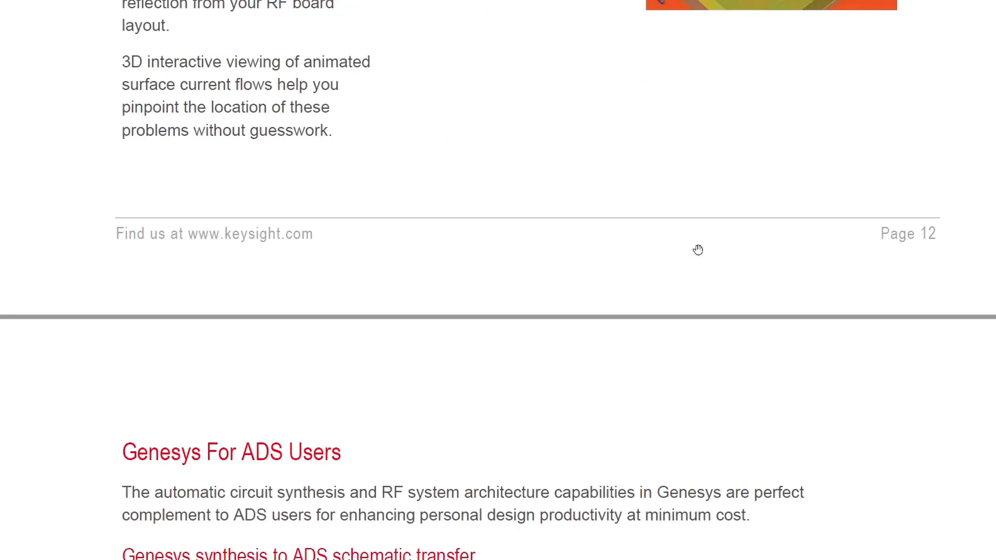
scroll("down", 3)
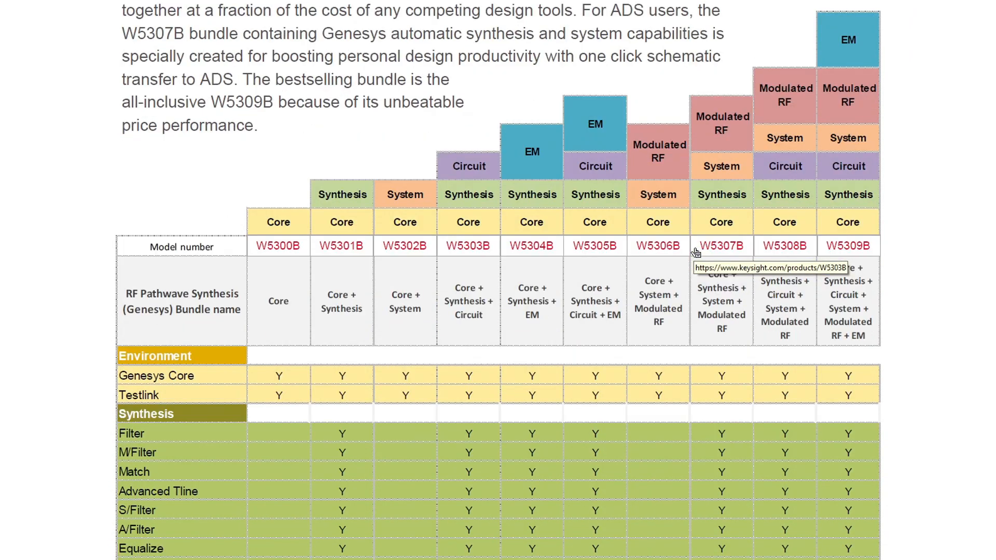
mouse_move(219, 271)
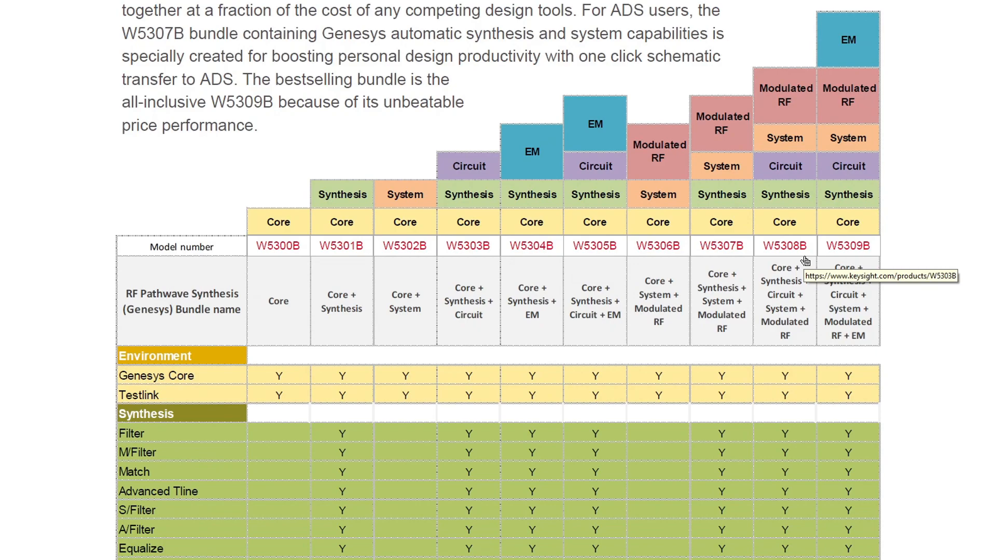
mouse_move(157, 210)
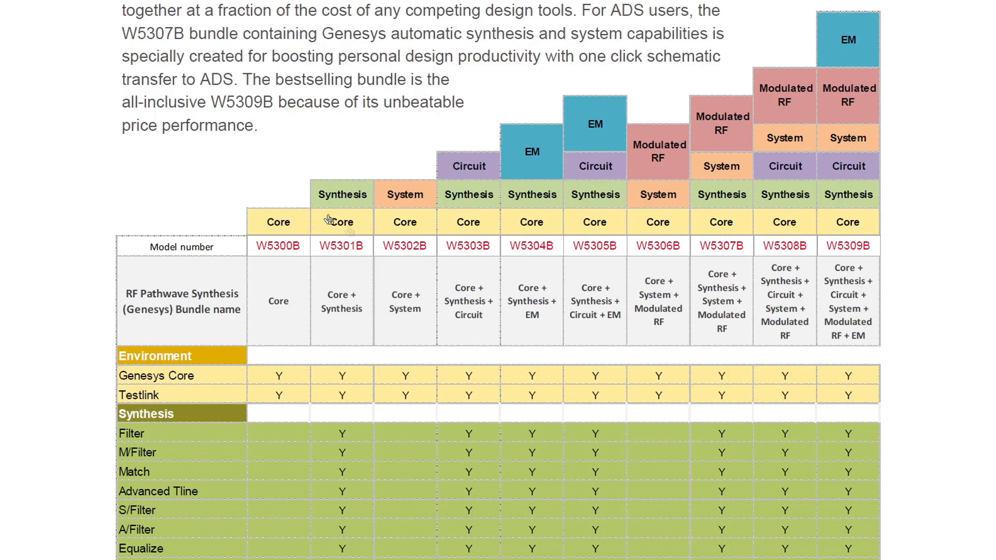
mouse_move(327, 219)
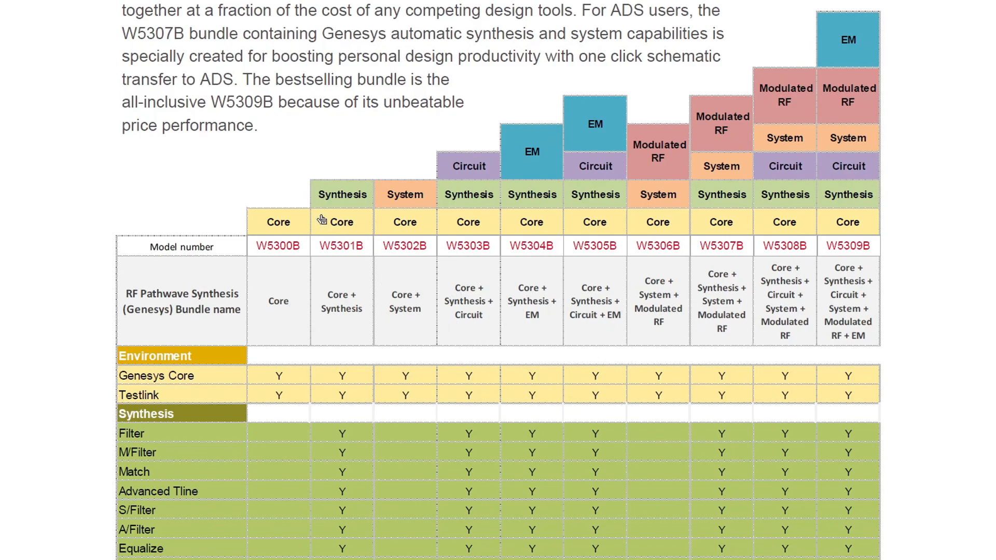
mouse_move(391, 212)
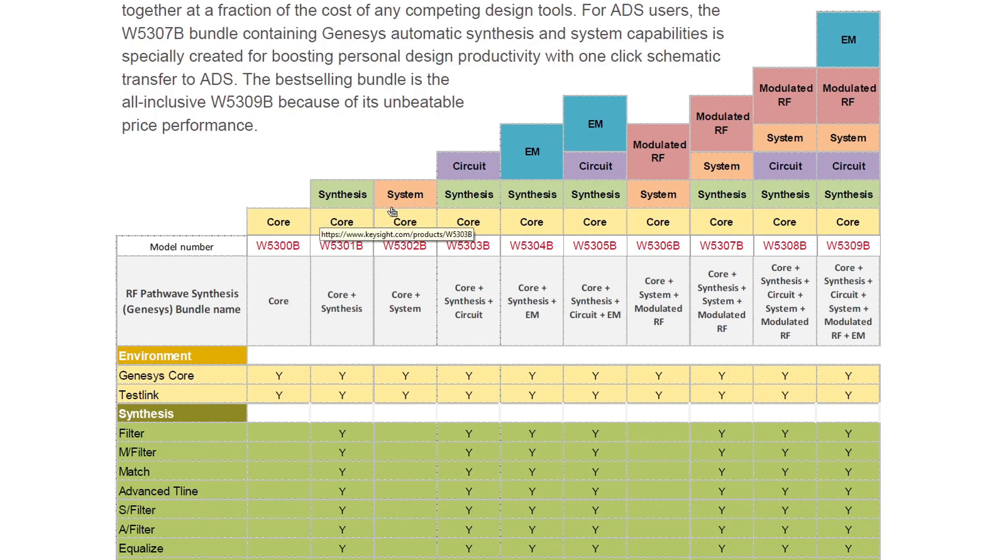
mouse_move(519, 182)
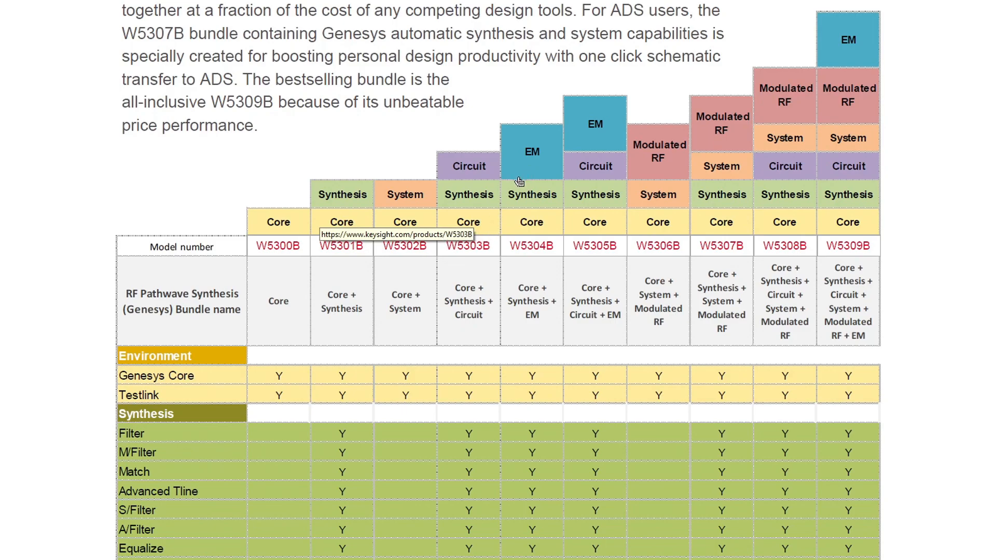
mouse_move(526, 185)
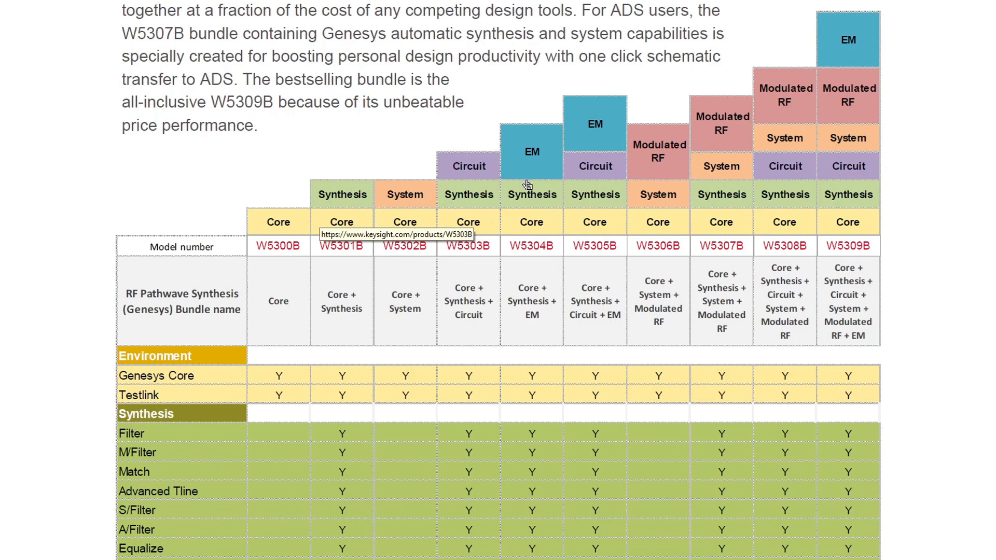
mouse_move(921, 263)
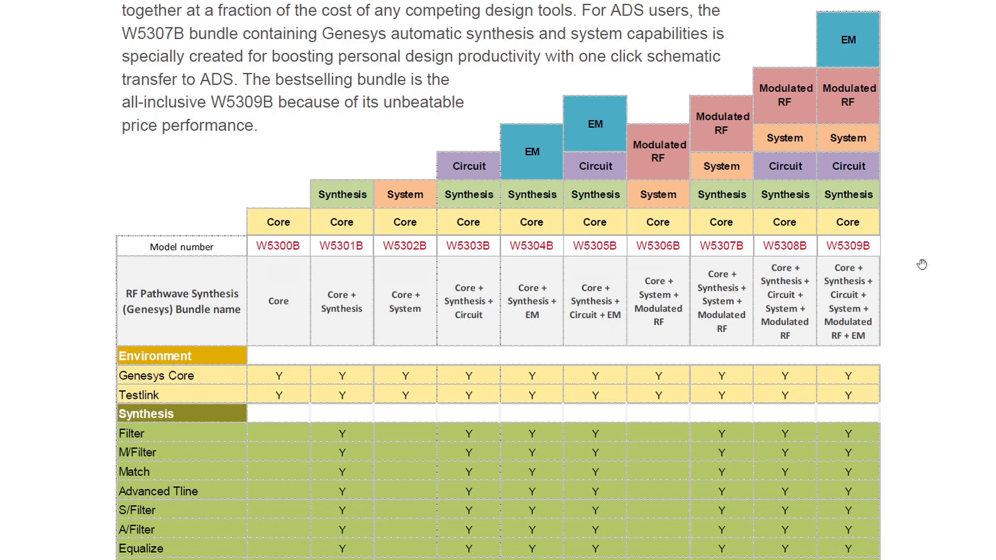
mouse_move(885, 61)
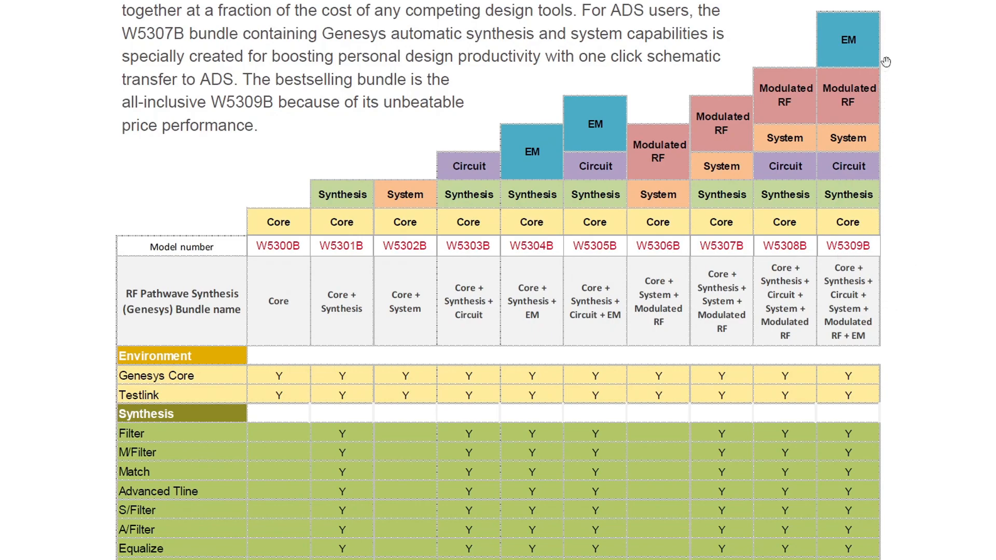
mouse_move(905, 253)
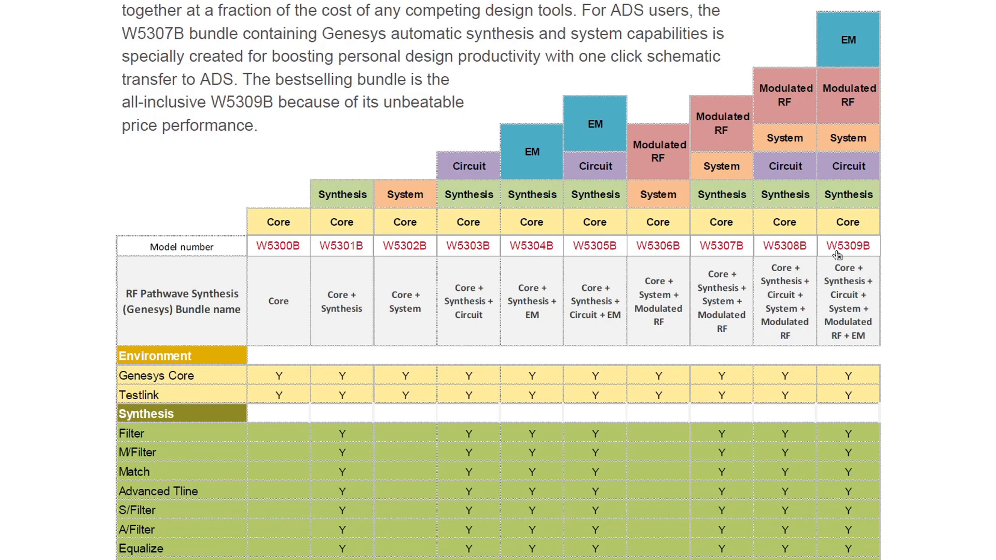
mouse_move(848, 245)
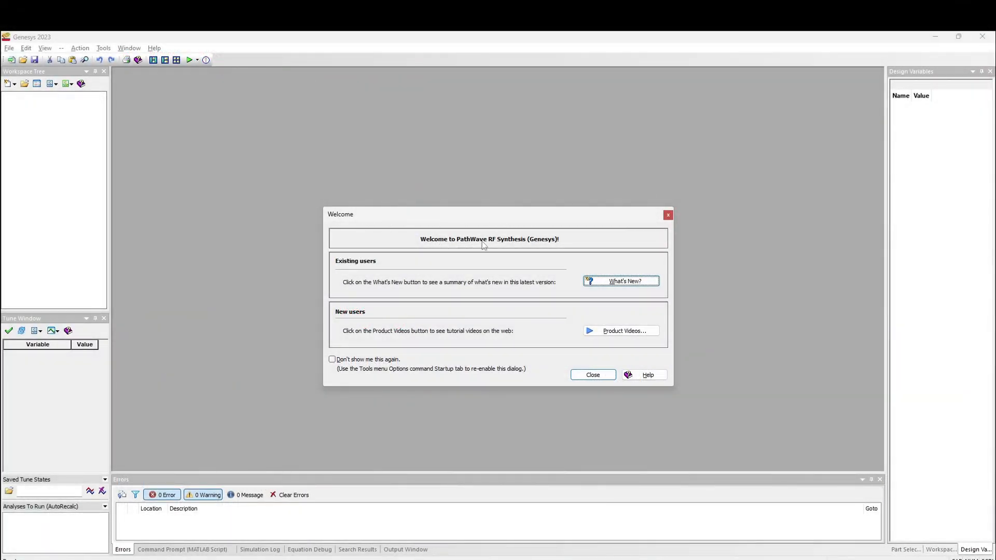
mouse_move(487, 246)
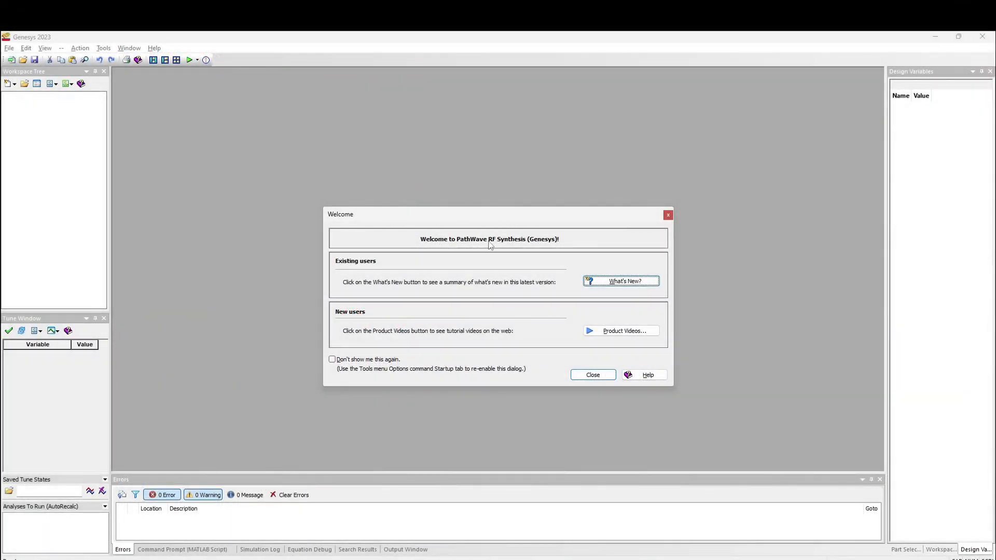
mouse_move(527, 254)
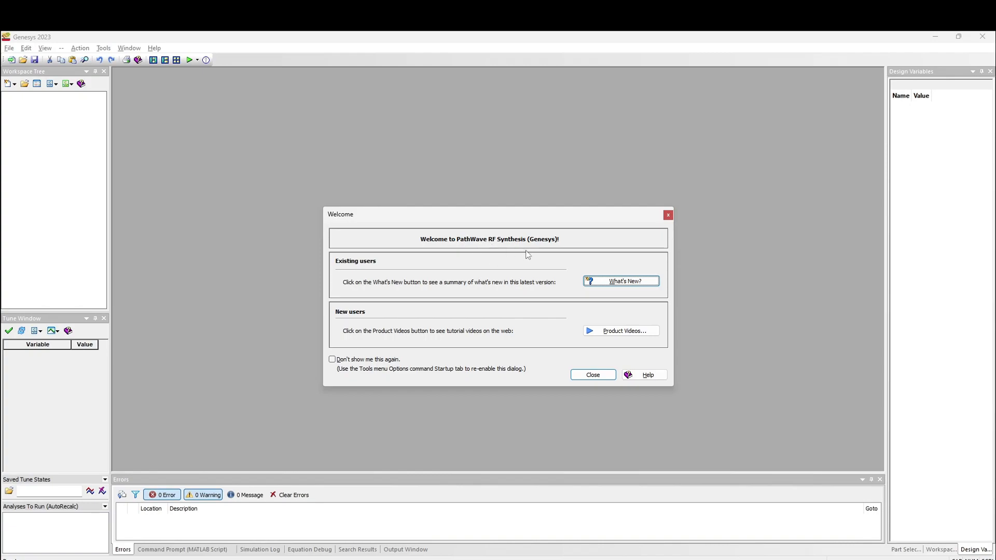
mouse_move(450, 262)
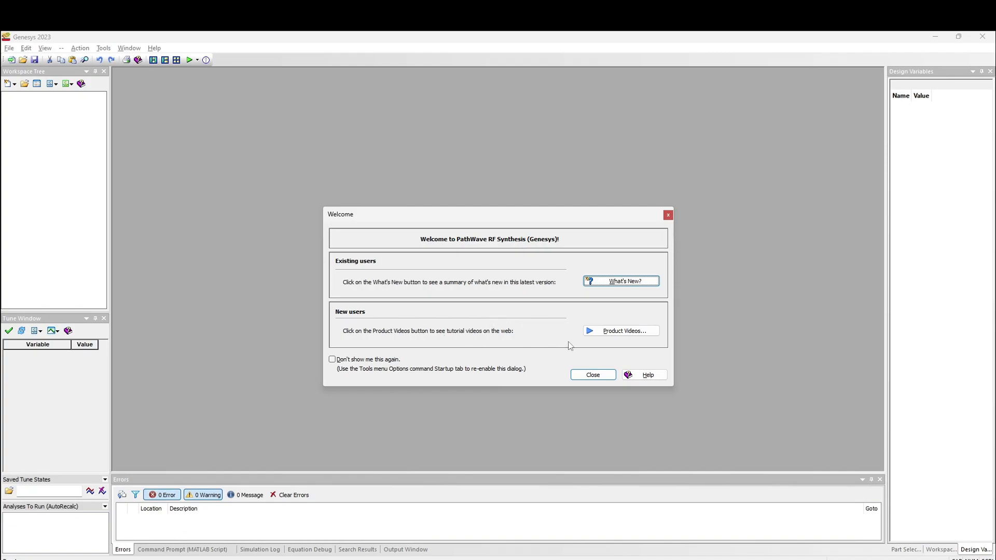
mouse_move(620, 330)
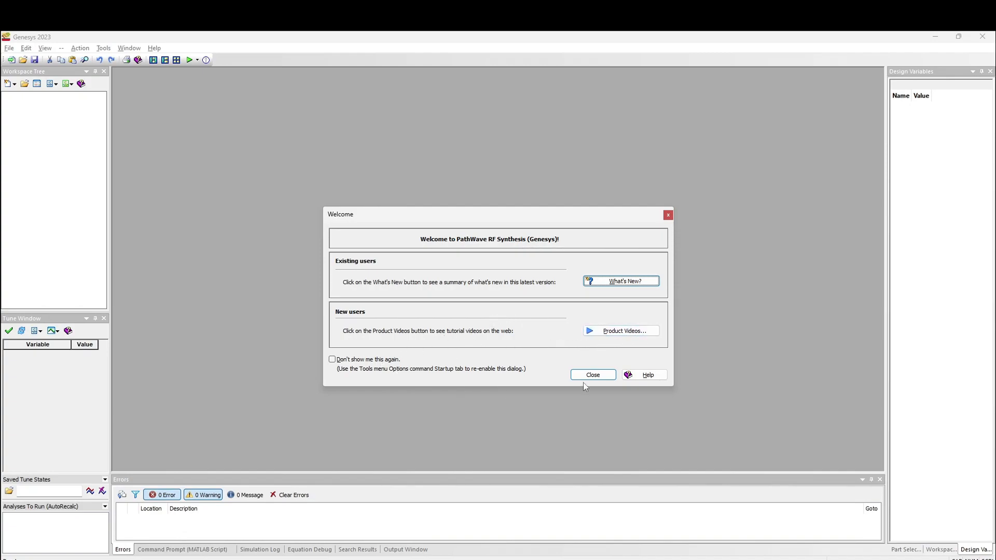
Dismiss Welcome and load the Chebyshev BPF 1625-2875 MHz example from the Example Explorer, closing its notes
left_click(592, 375)
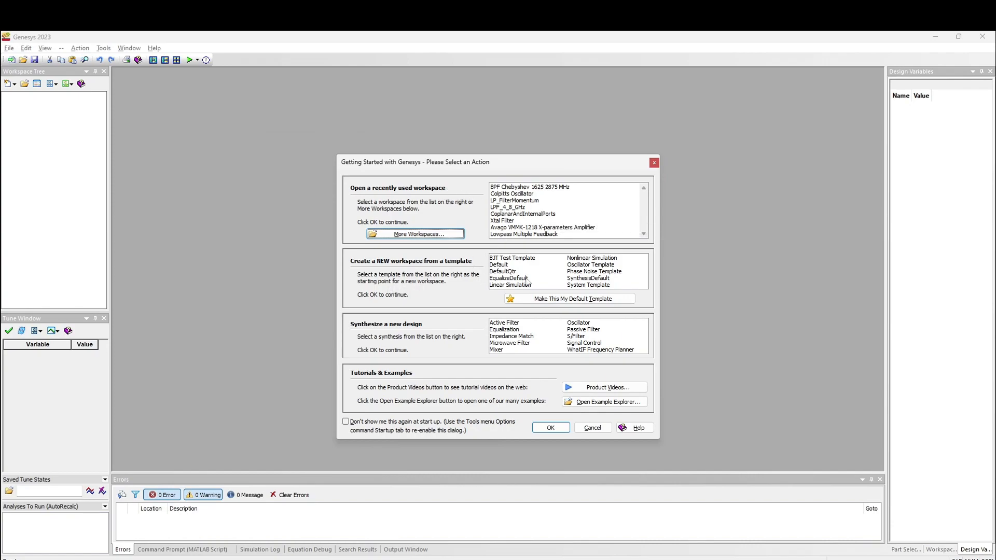
mouse_move(523, 348)
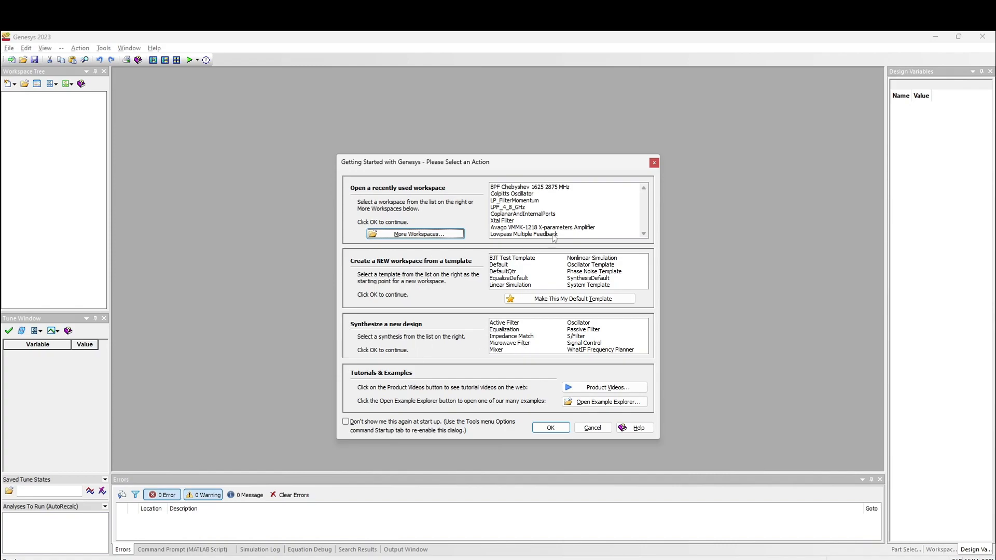
mouse_move(534, 373)
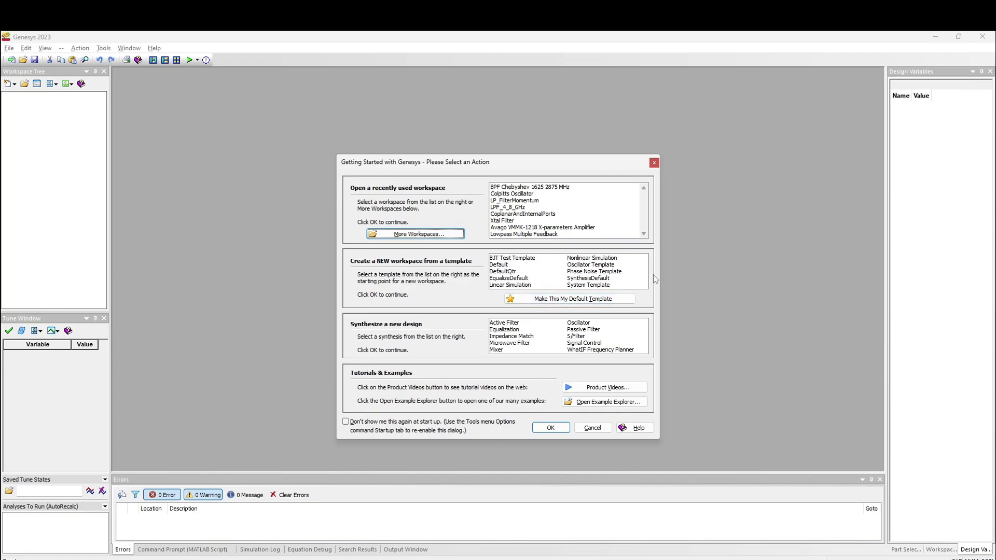
mouse_move(591, 414)
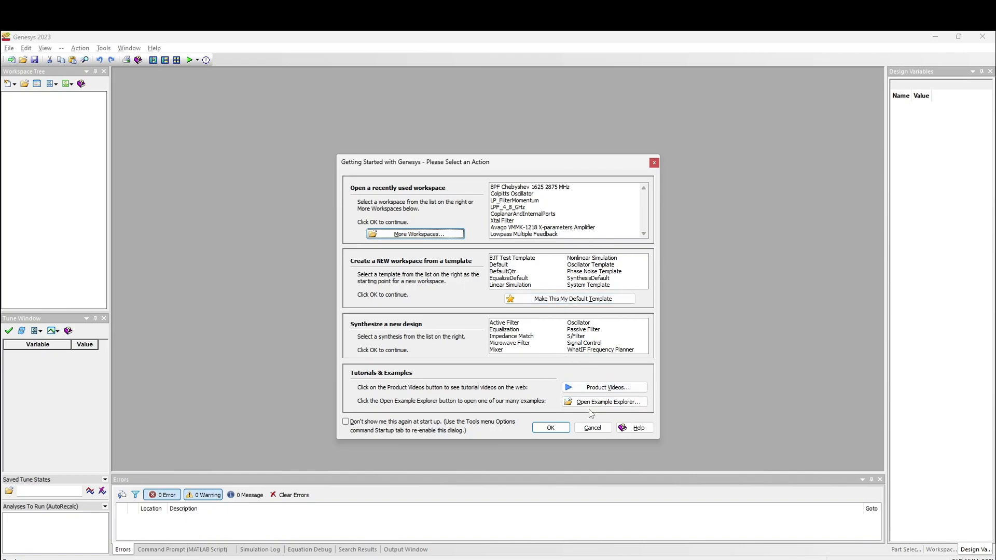
left_click(604, 401)
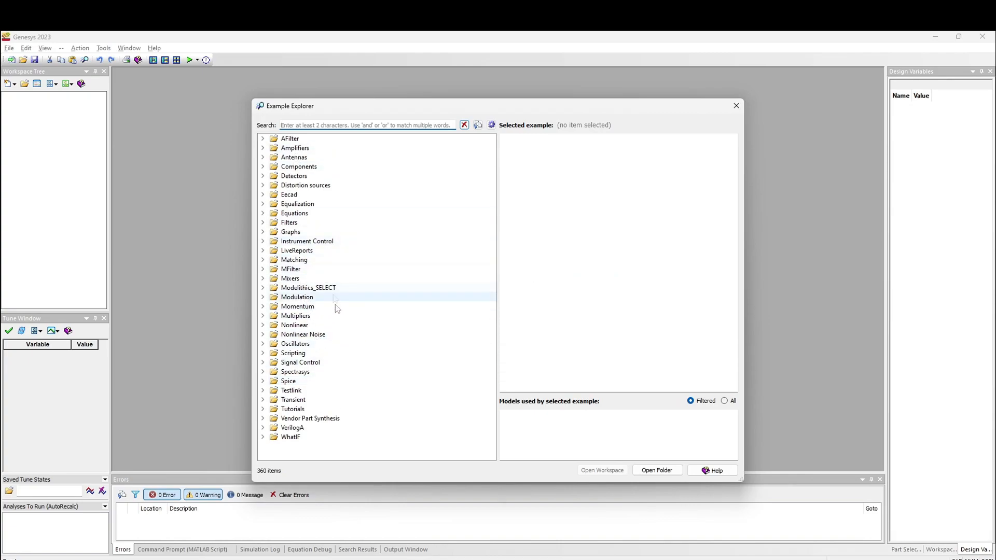
left_click(262, 306)
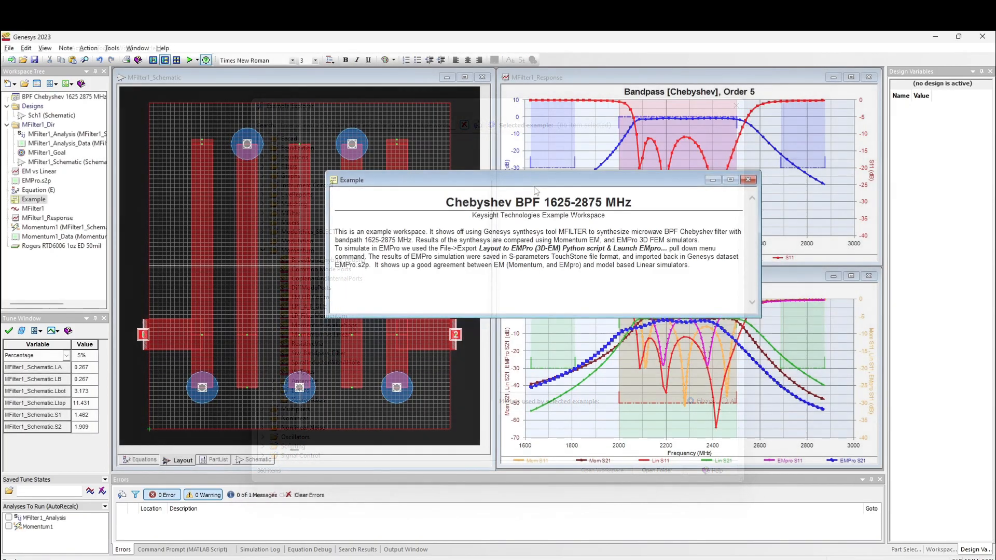
left_click(748, 179)
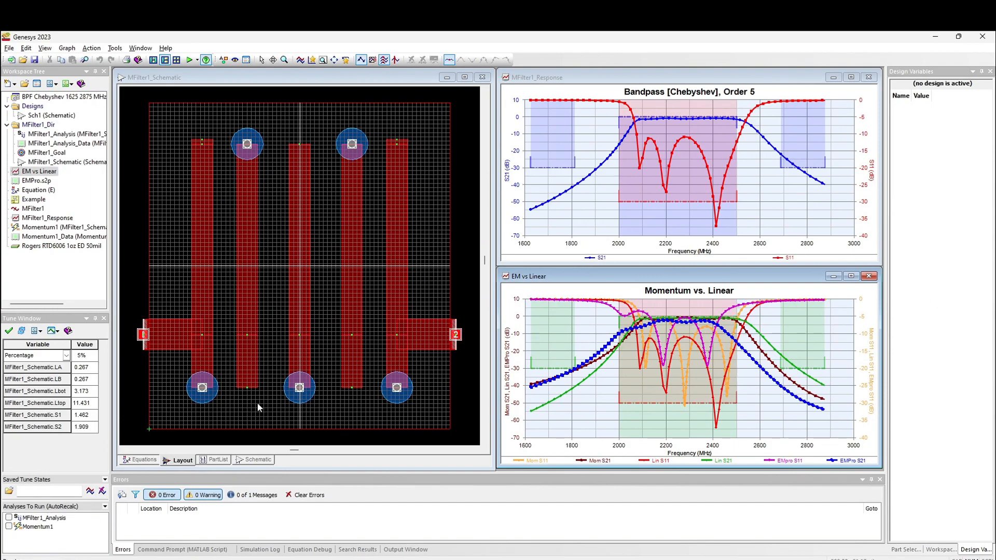
mouse_move(358, 304)
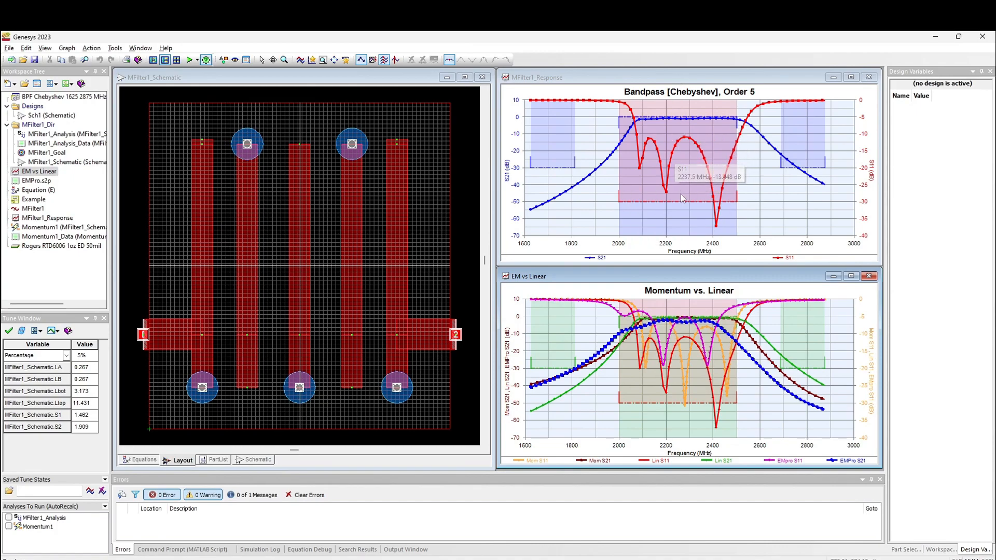
mouse_move(684, 247)
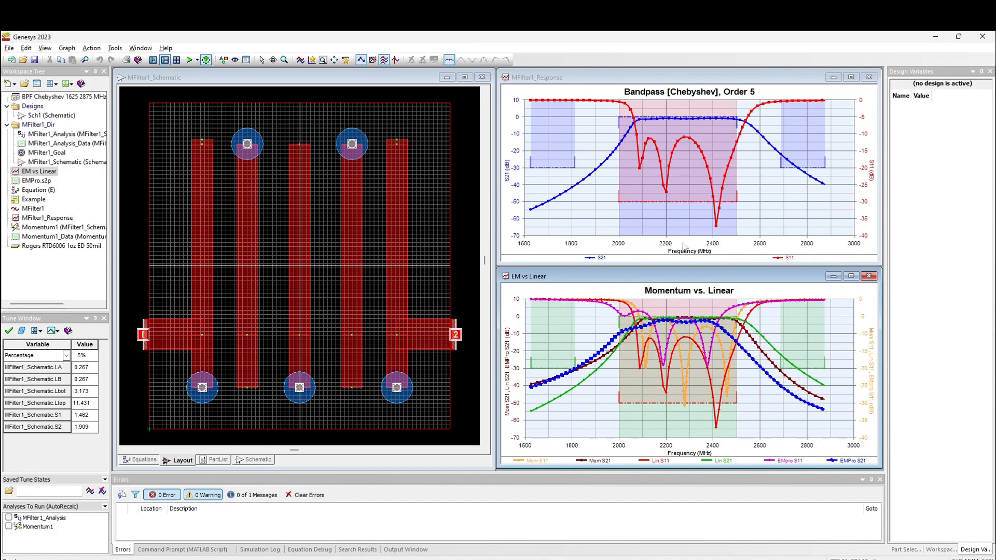
mouse_move(679, 247)
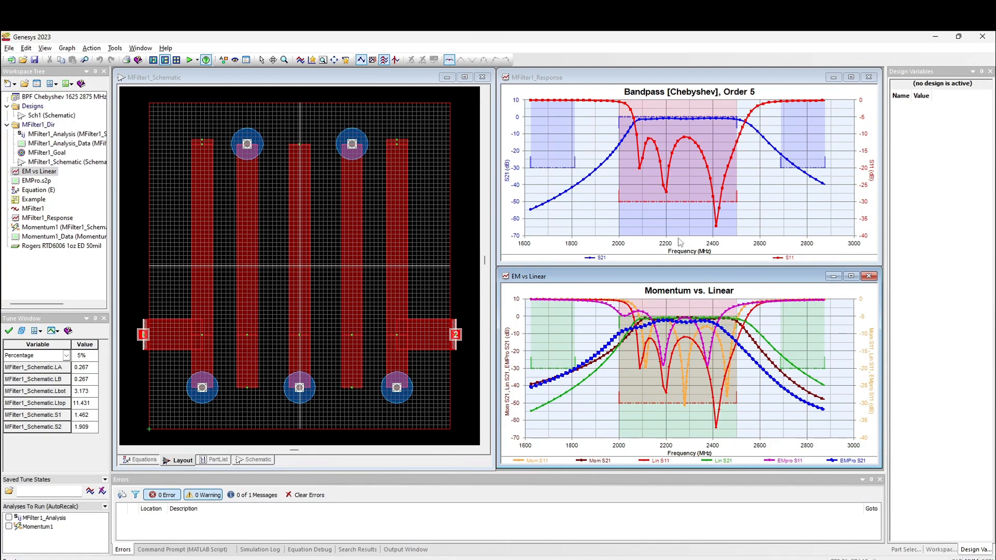
mouse_move(336, 238)
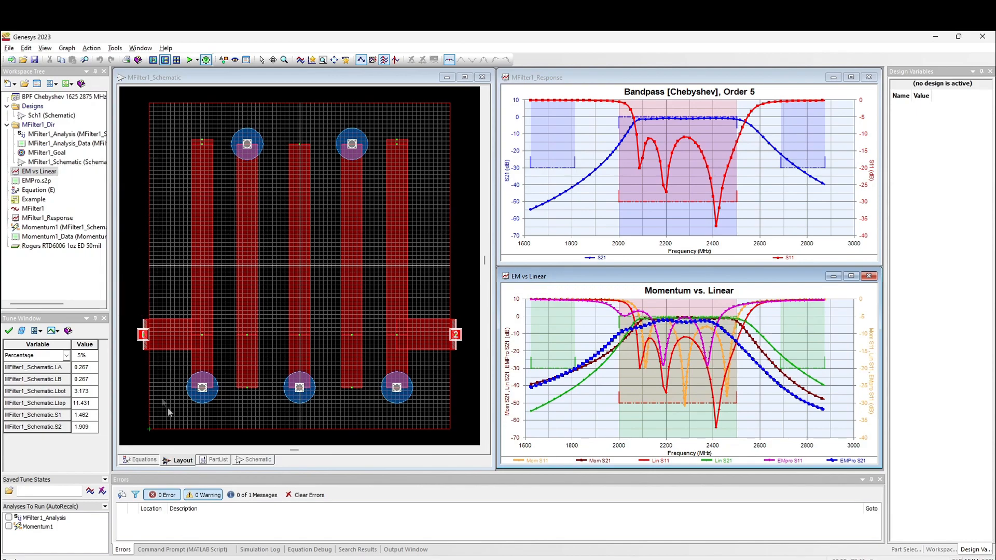
Show the filter's five coupled lines as a circuit schematic with its design variables
left_click(258, 459)
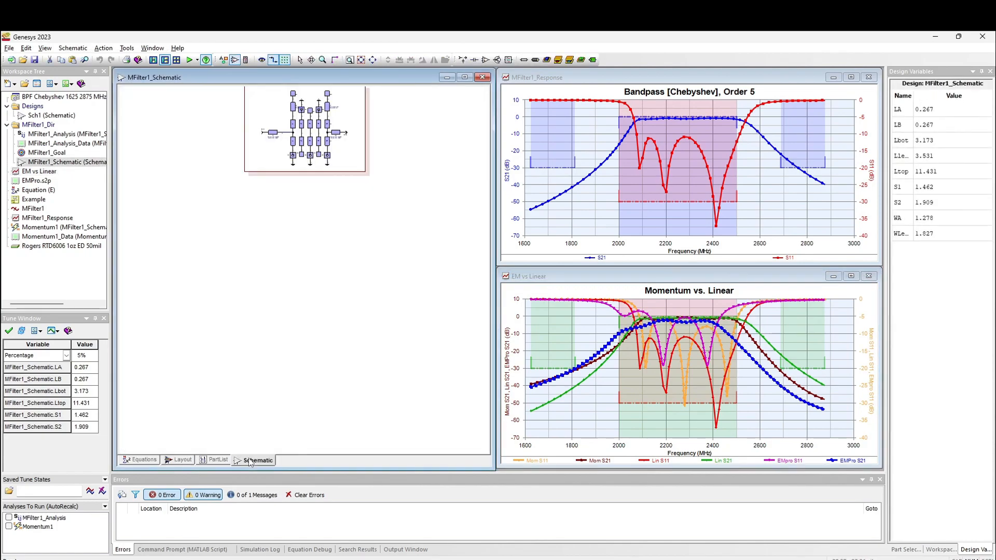
mouse_move(271, 345)
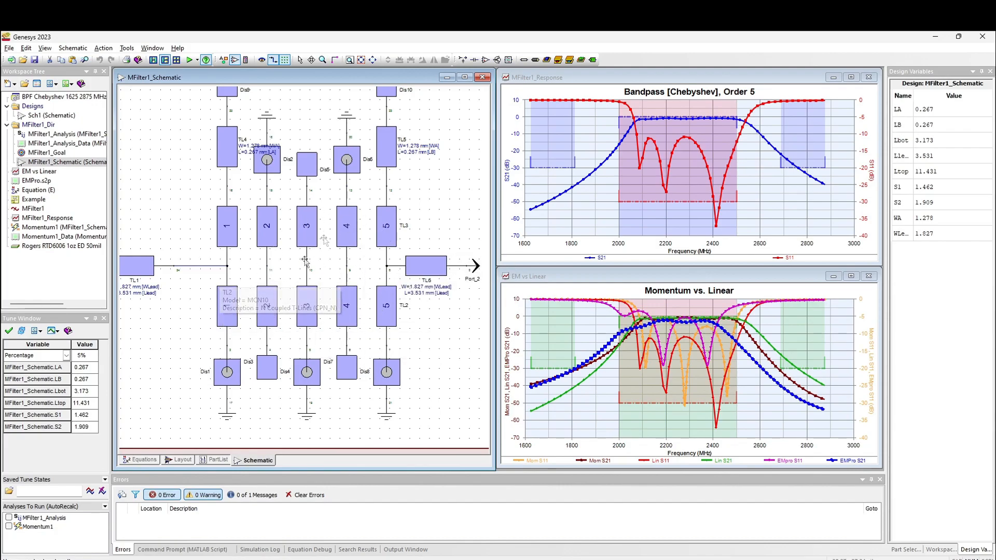
mouse_move(180, 464)
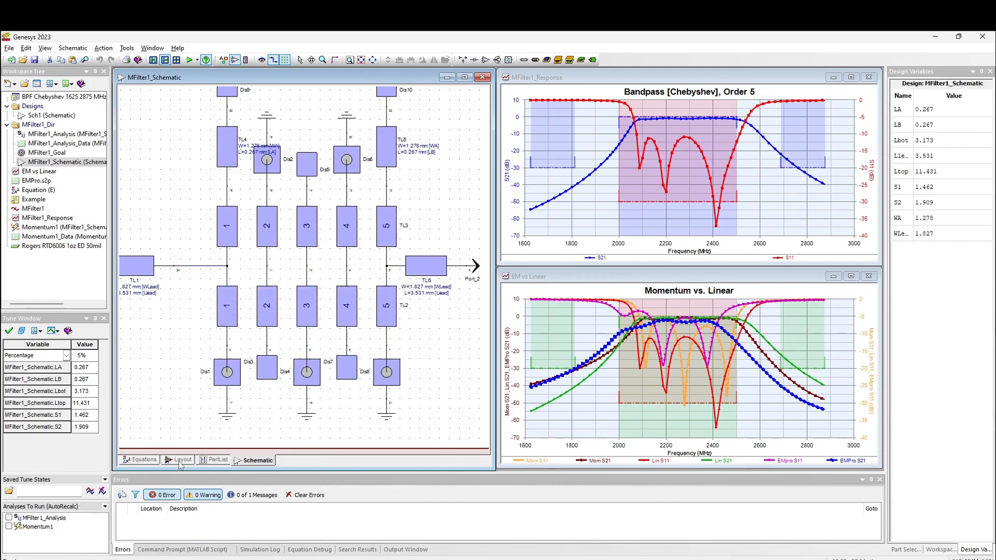
Return to the layout and switch the M/FILTER topology subtype to Hairpin
left_click(182, 459)
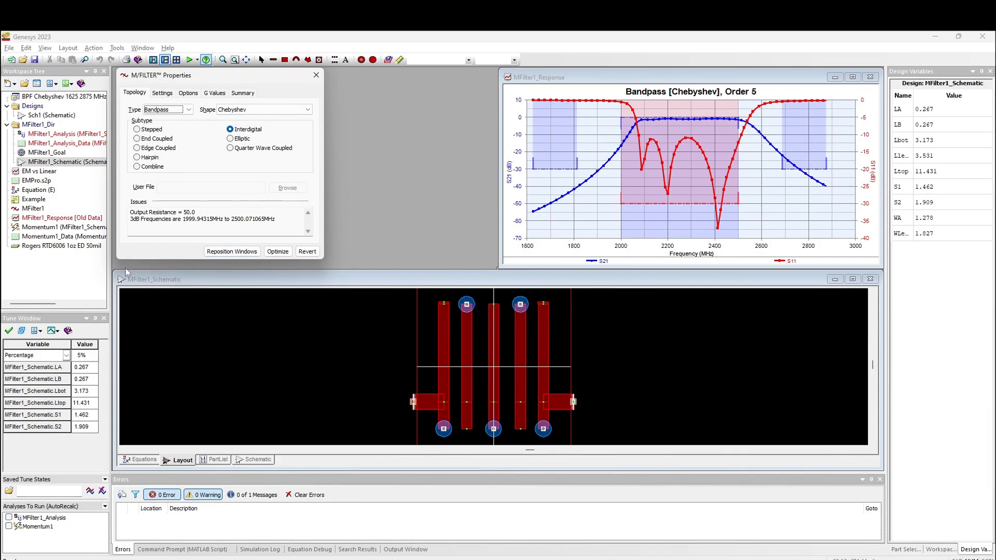
mouse_move(66, 164)
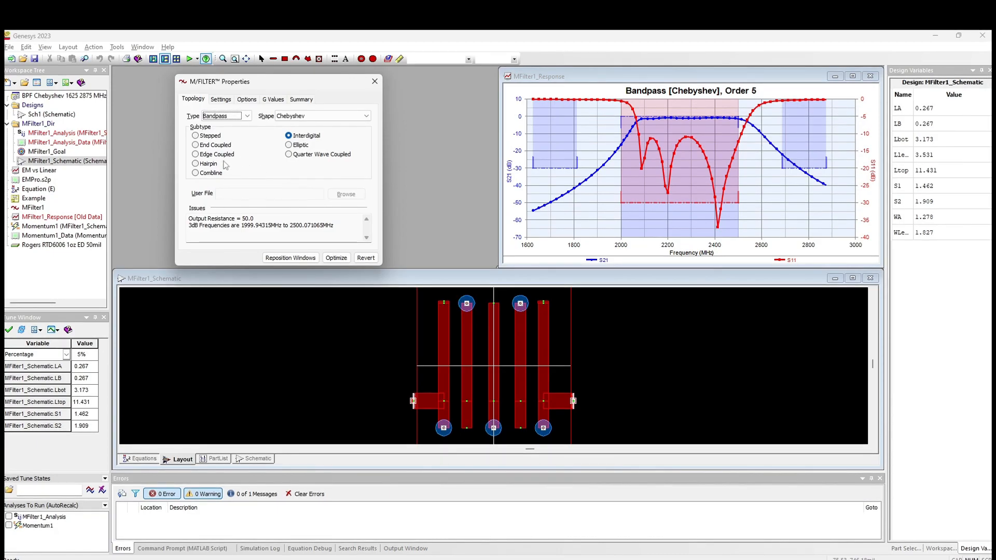
left_click(195, 163)
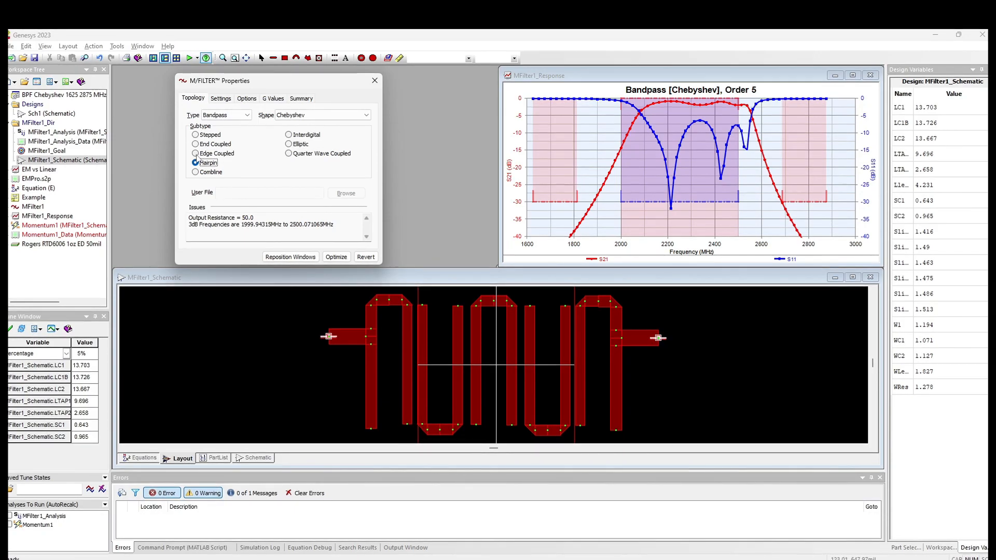
Optimize the hairpin filter dimensions, overlaying optimized S21/S11 on the starting curves
left_click(335, 257)
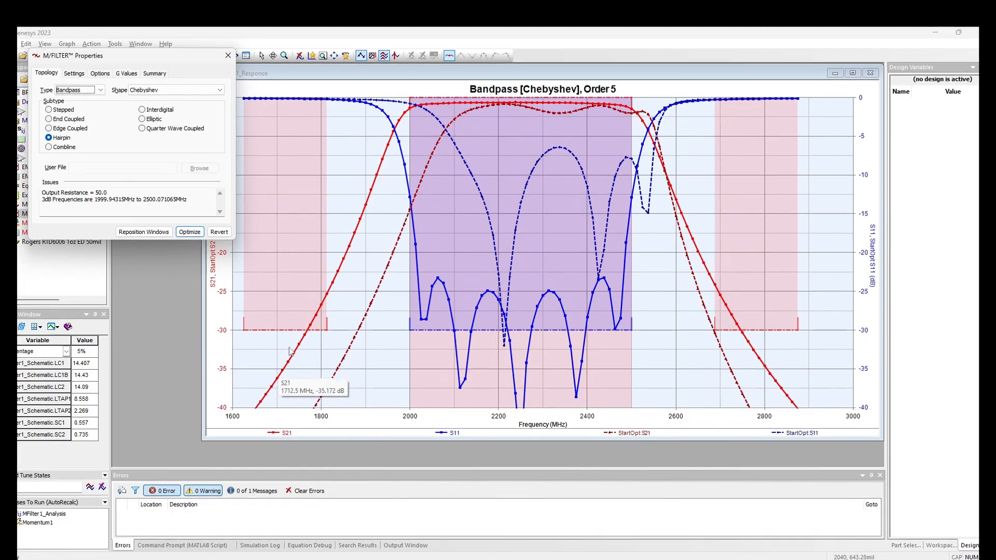
mouse_move(572, 227)
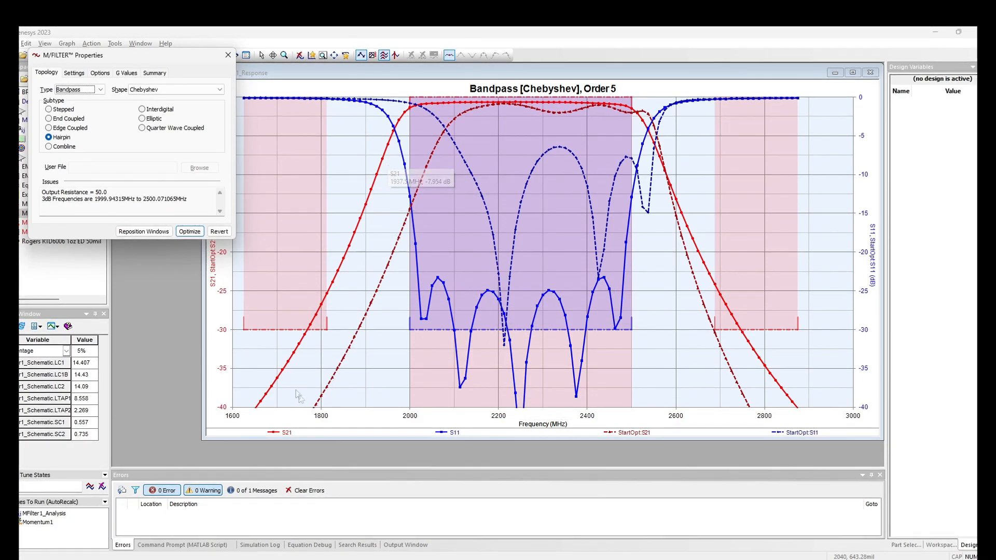
mouse_move(349, 388)
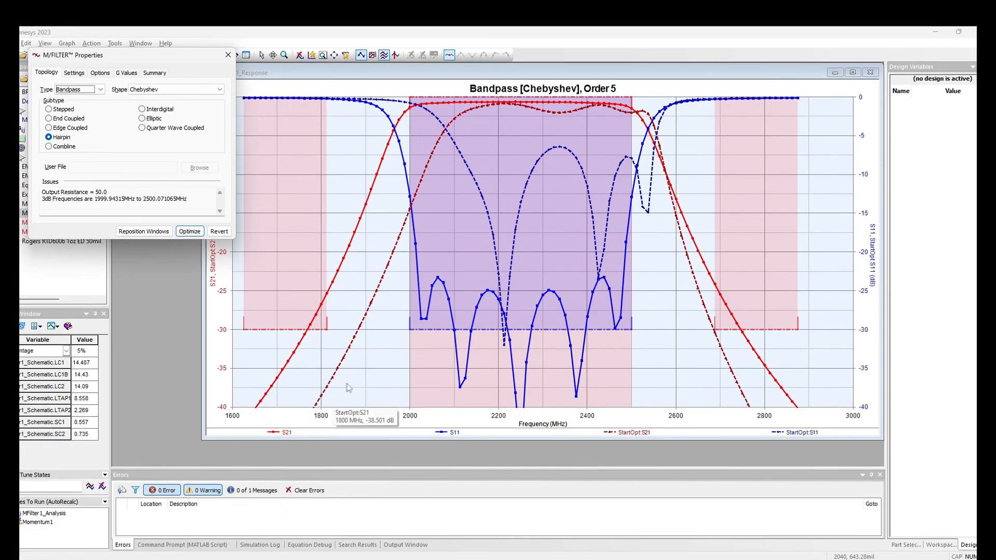
mouse_move(284, 382)
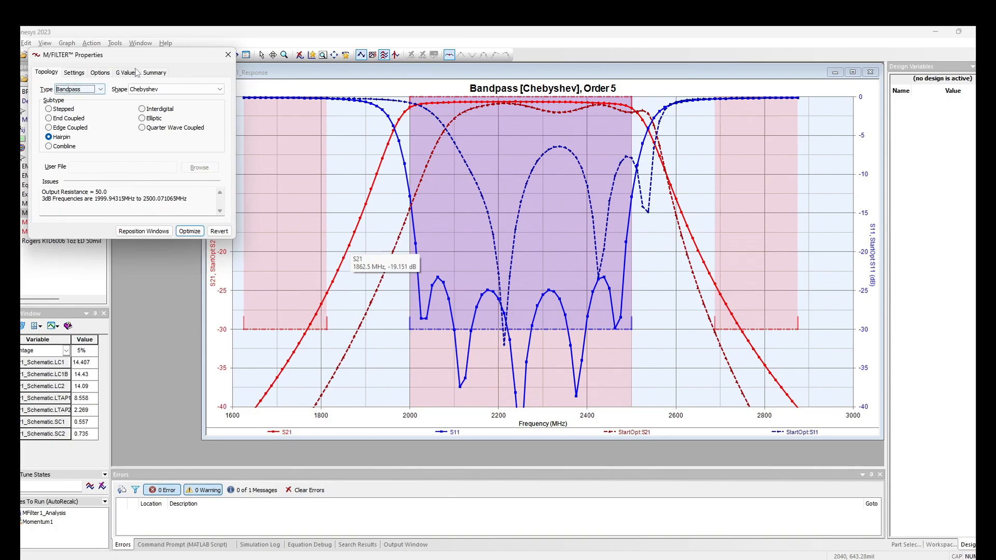
Review the filter's specification settings and close the M/FILTER Properties dialog
left_click(74, 71)
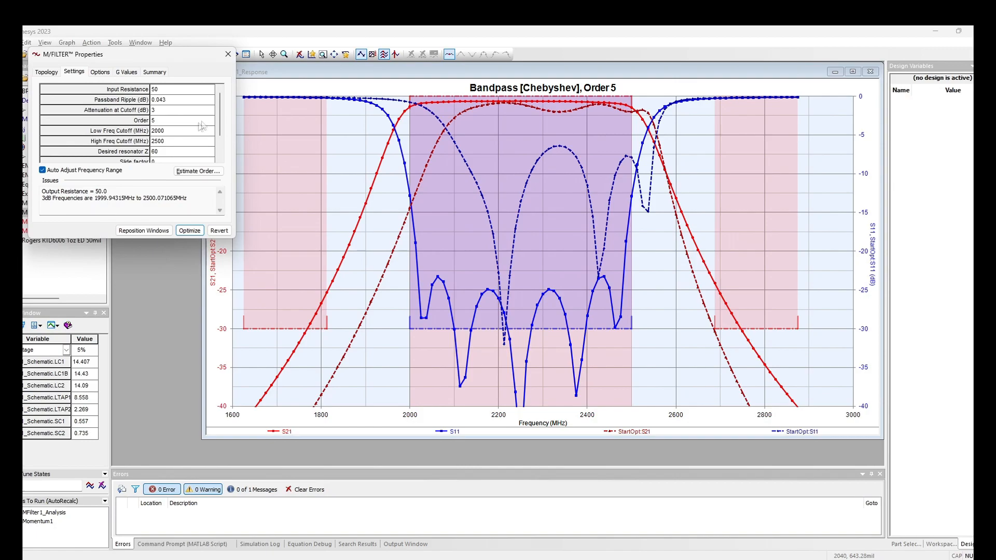
left_click(227, 54)
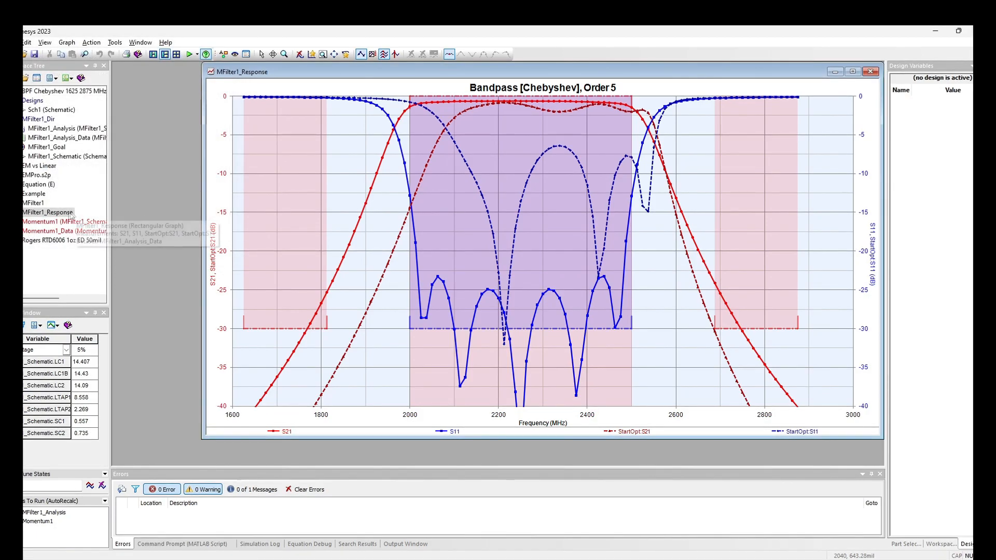
mouse_move(60, 217)
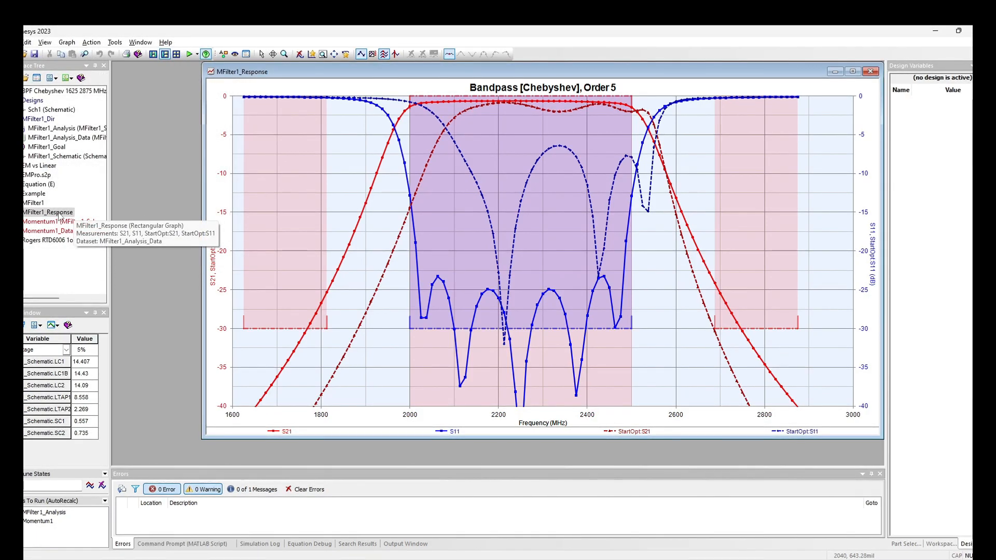
mouse_move(47, 147)
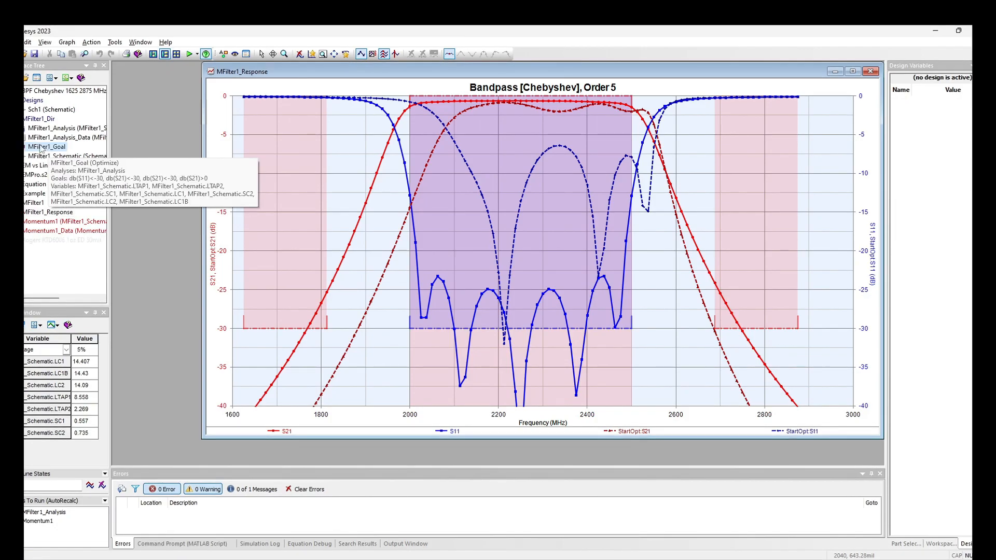
Bring up the MFilter1_Goal optimization properties from the Workspace Tree
right_click(47, 147)
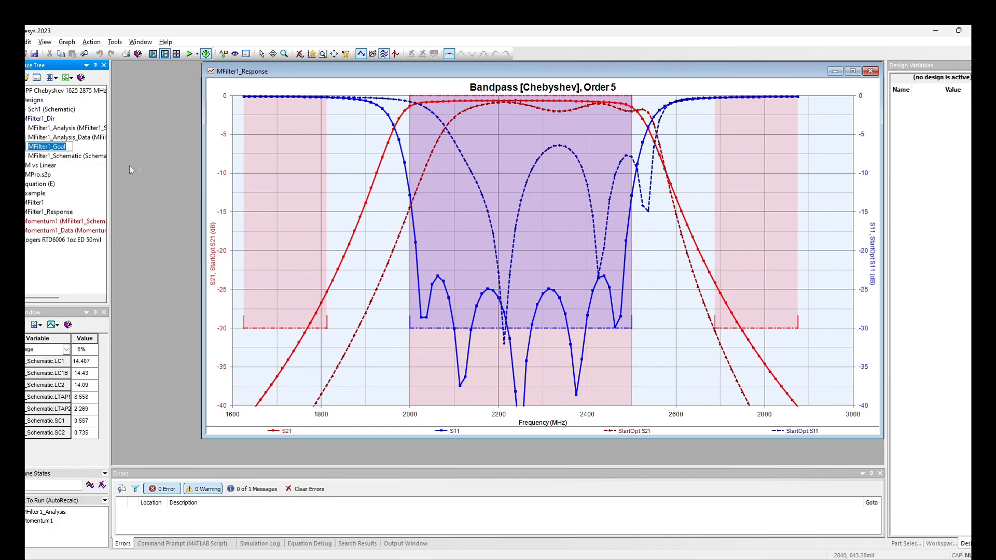
mouse_move(47, 147)
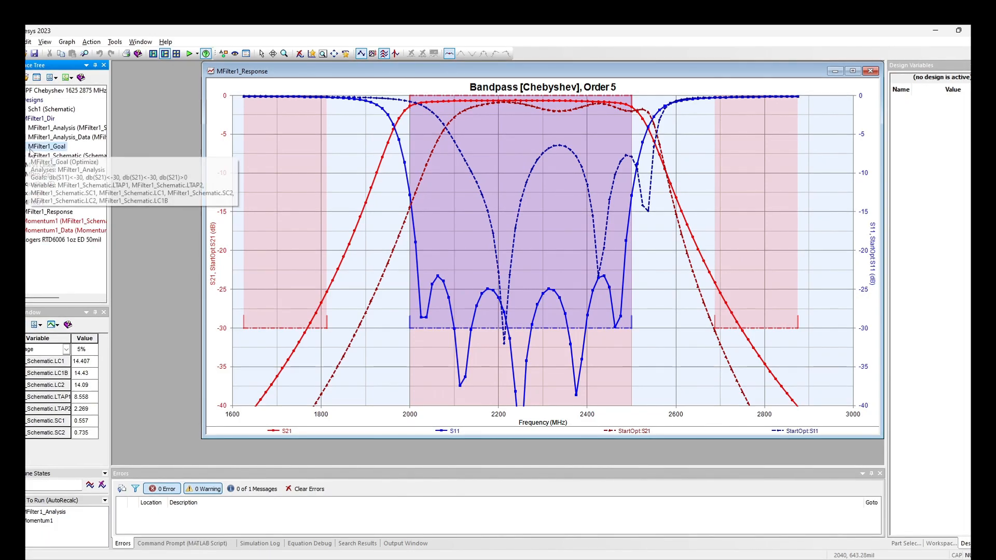
right_click(46, 146)
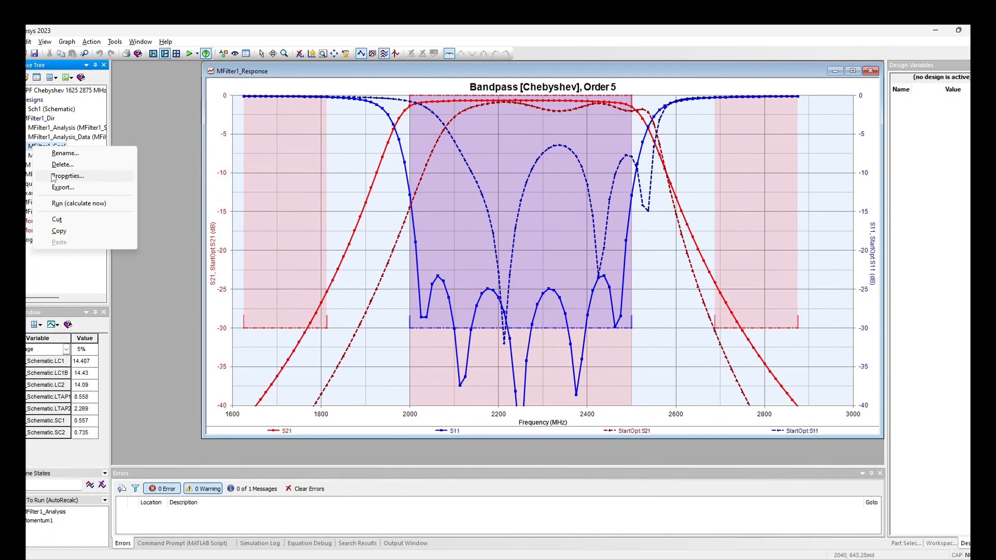
left_click(67, 176)
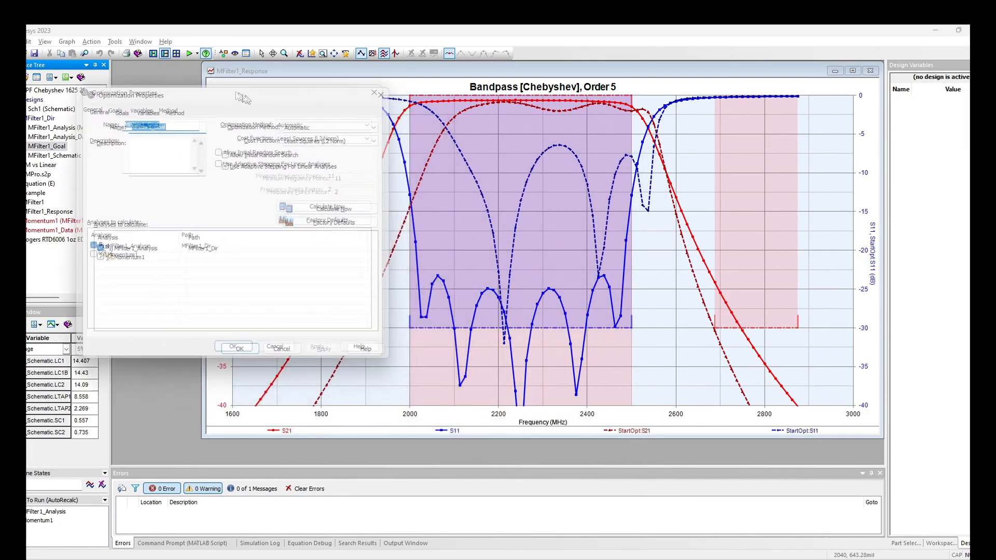
Set the S11 and passband S21 goal ranges to 2200–2300 MHz
left_click(41, 64)
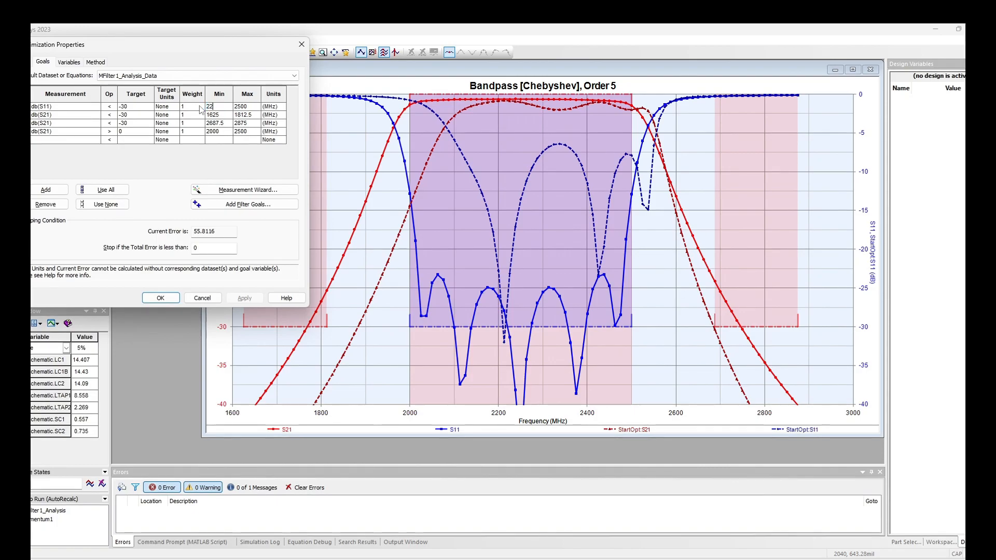
type("2200")
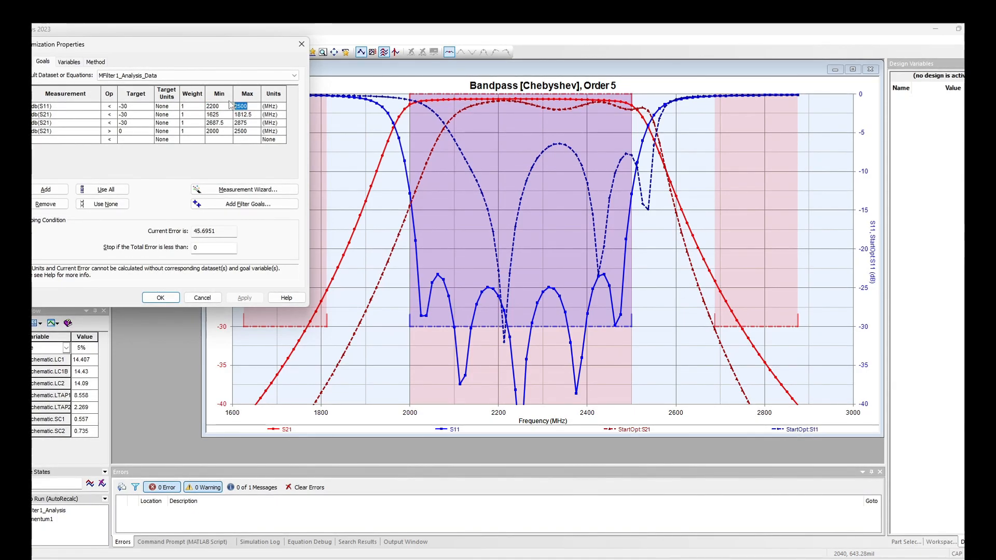
type("2300")
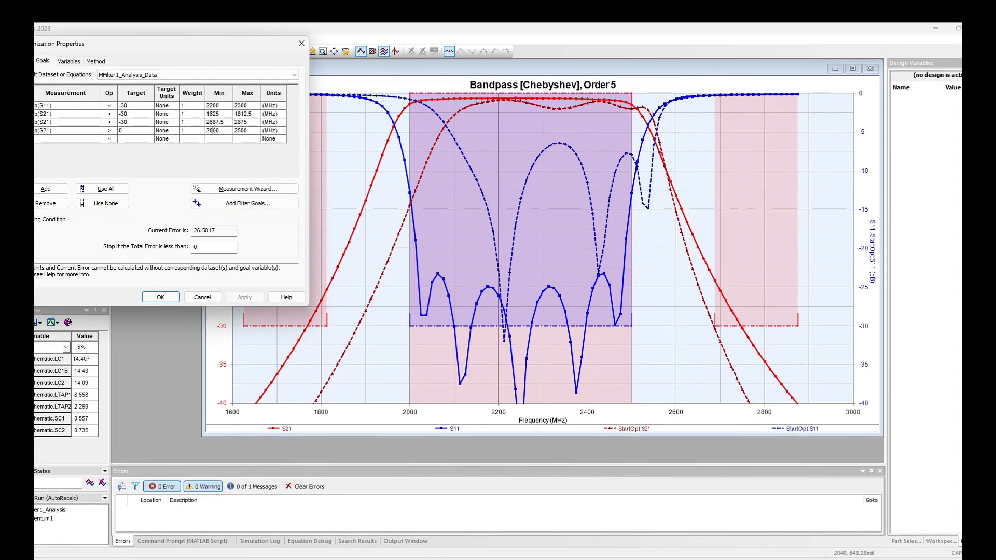
left_click(218, 130)
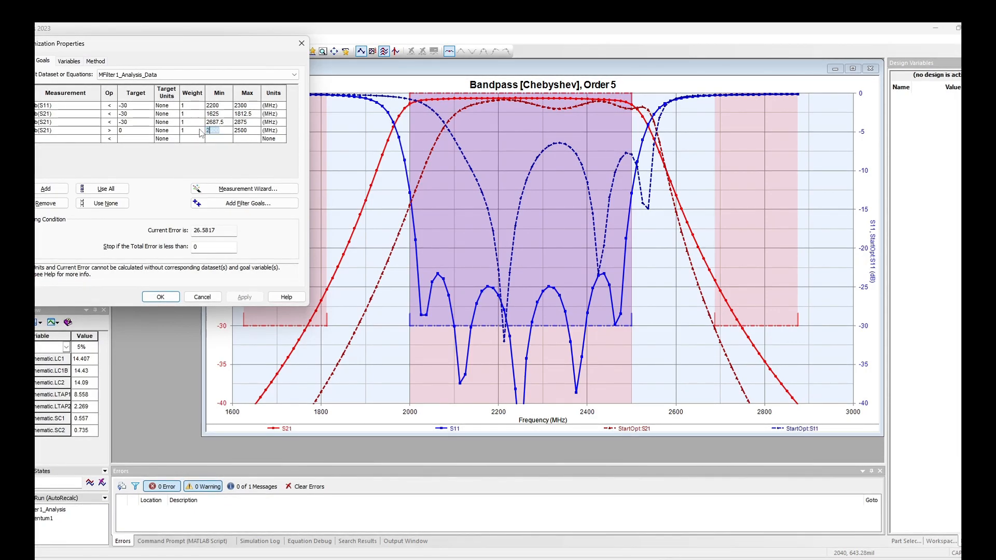
type("2200")
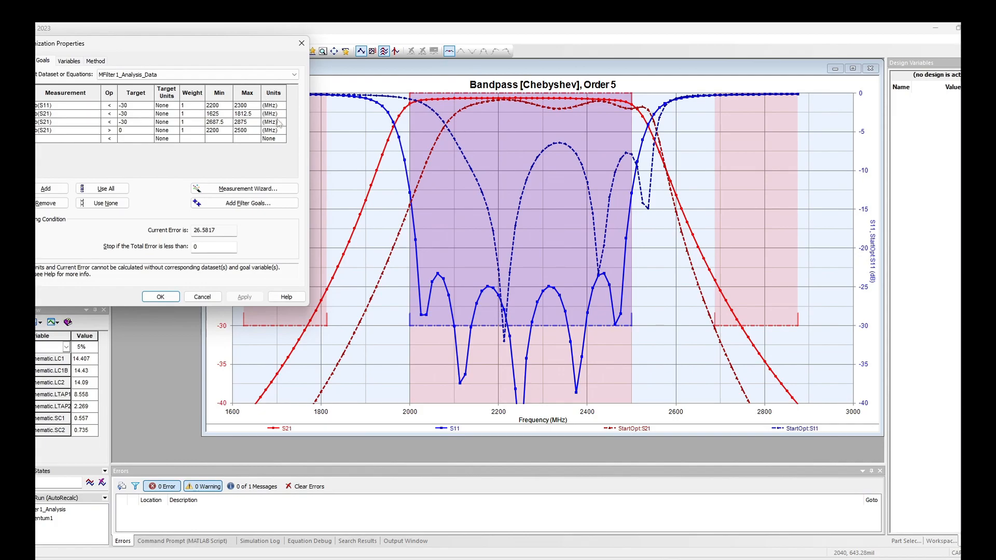
left_click(240, 130)
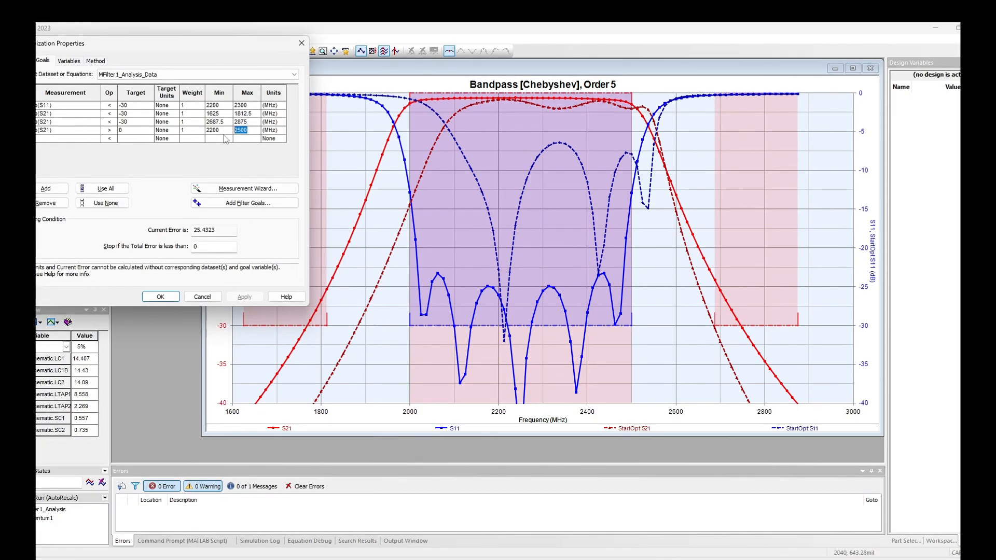
type("2300")
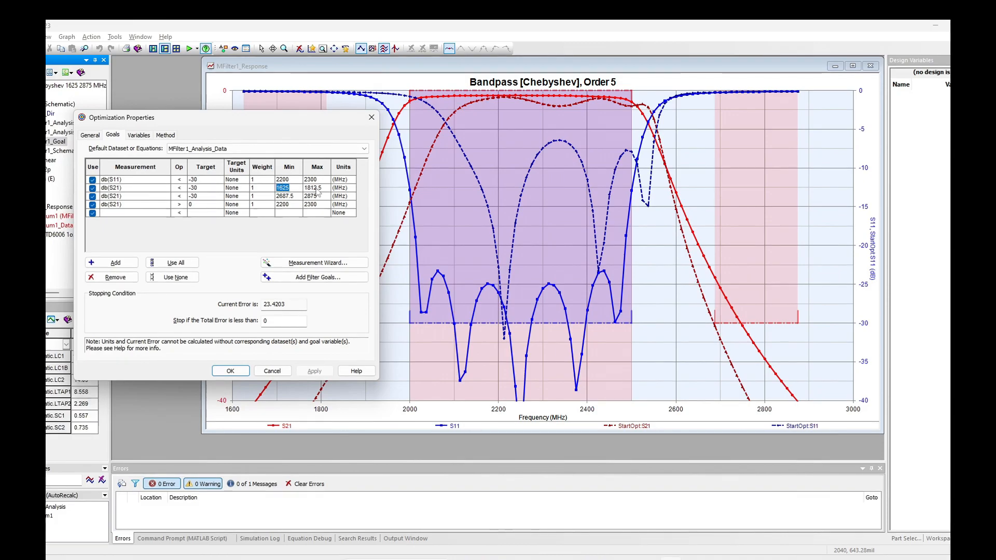
Move the lower stopband's upper limit to 2000 MHz
left_click(312, 188)
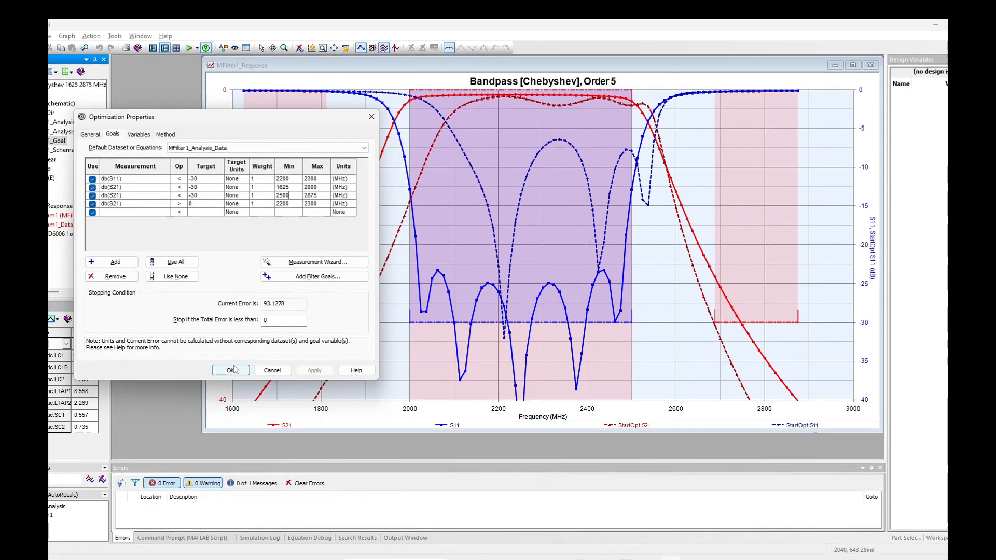
Confirm the revised 2200–2300 MHz goals and look in the menus for the optimize command
left_click(230, 369)
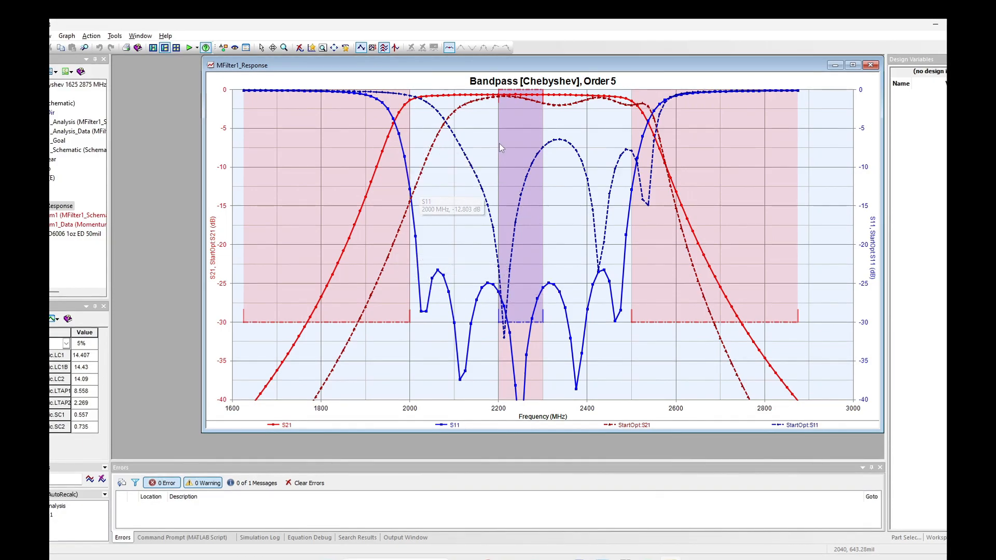
mouse_move(397, 176)
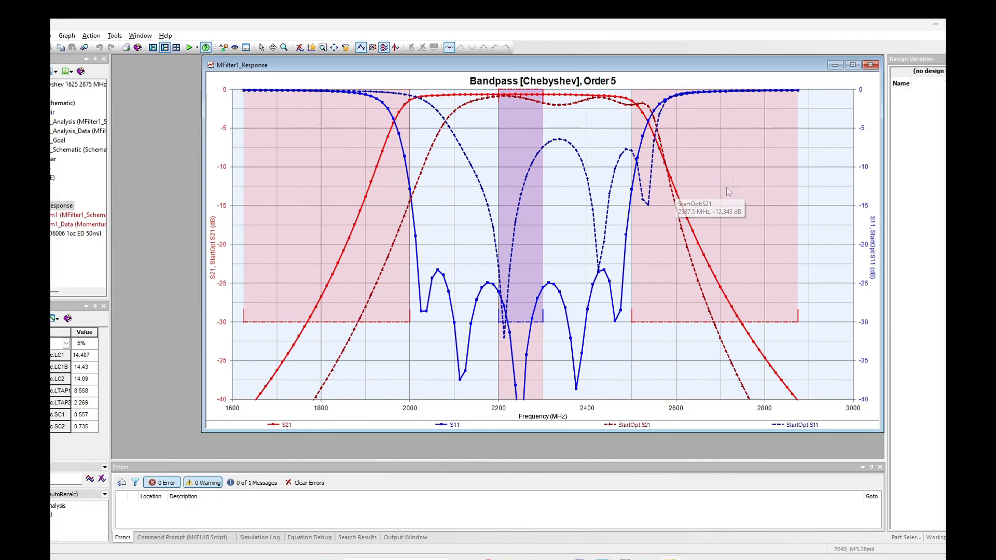
mouse_move(756, 156)
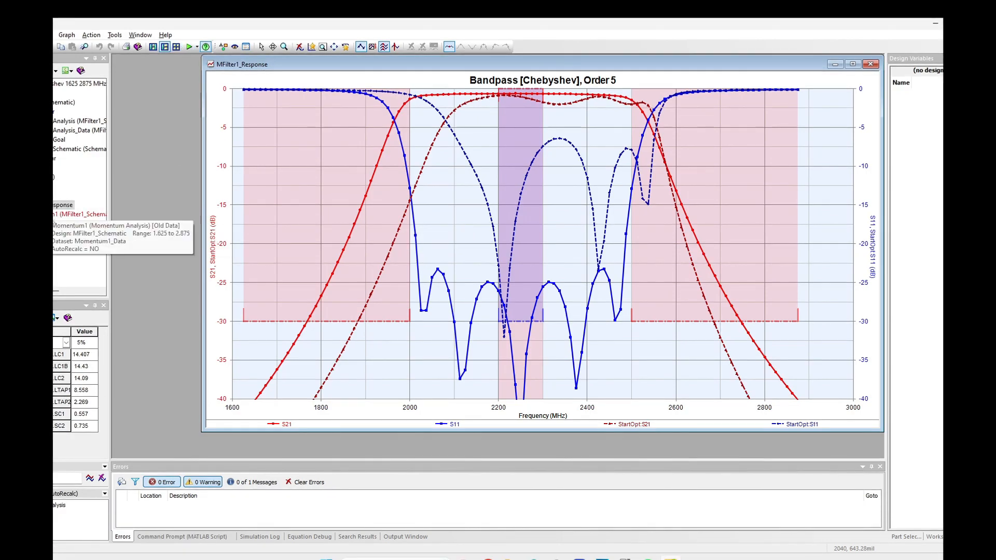
left_click(114, 36)
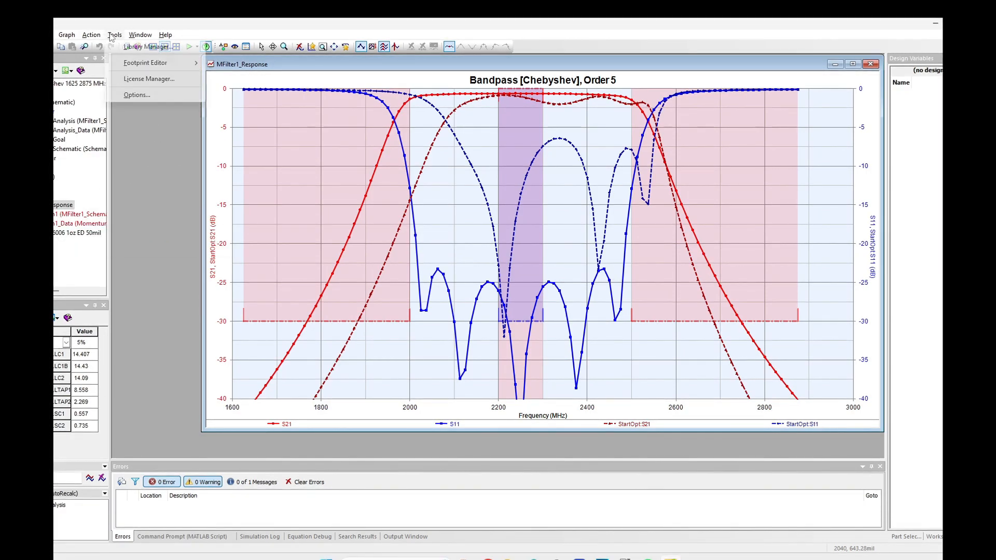
Run all optimizations, dismiss the status window and read the S21 value in the passband
left_click(91, 35)
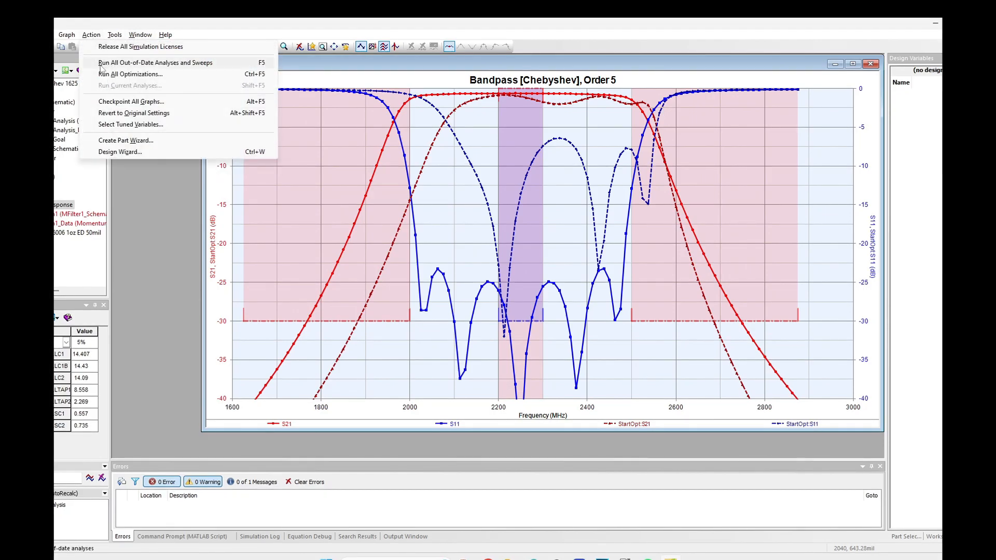
left_click(129, 74)
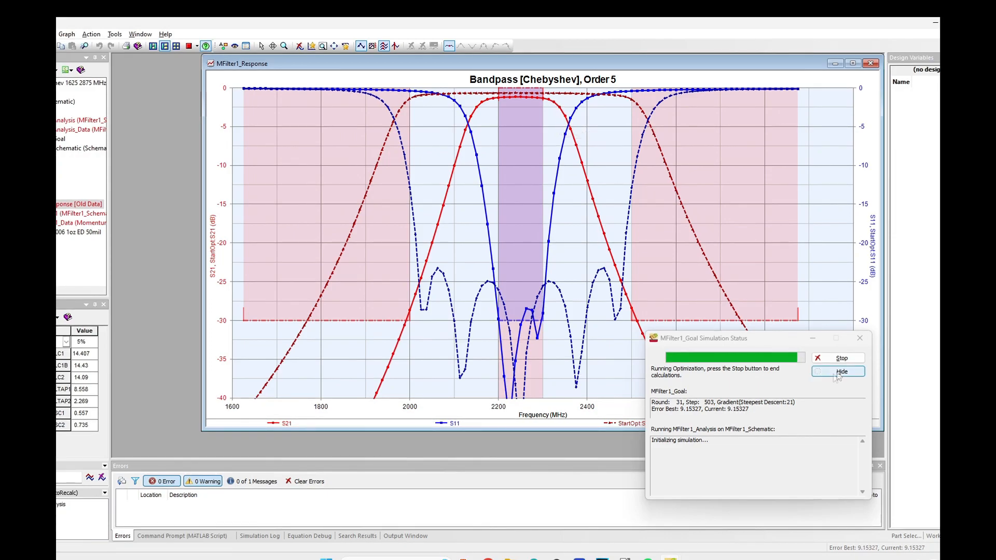
left_click(839, 372)
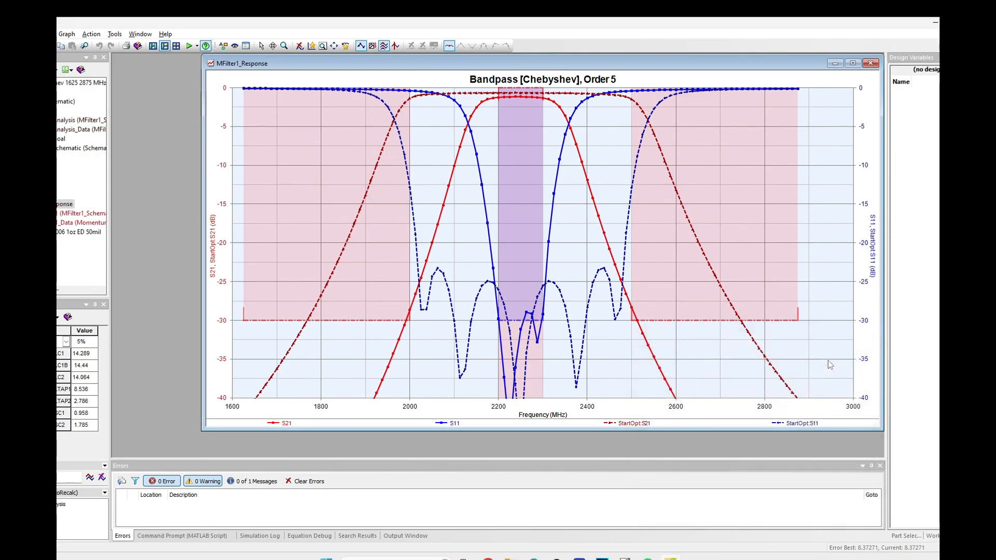
left_click(516, 100)
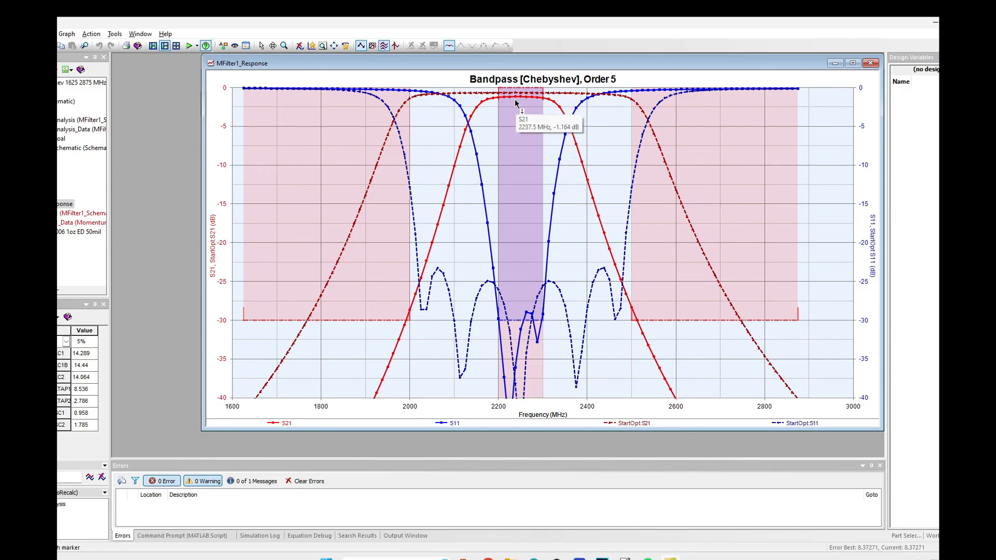
mouse_move(445, 257)
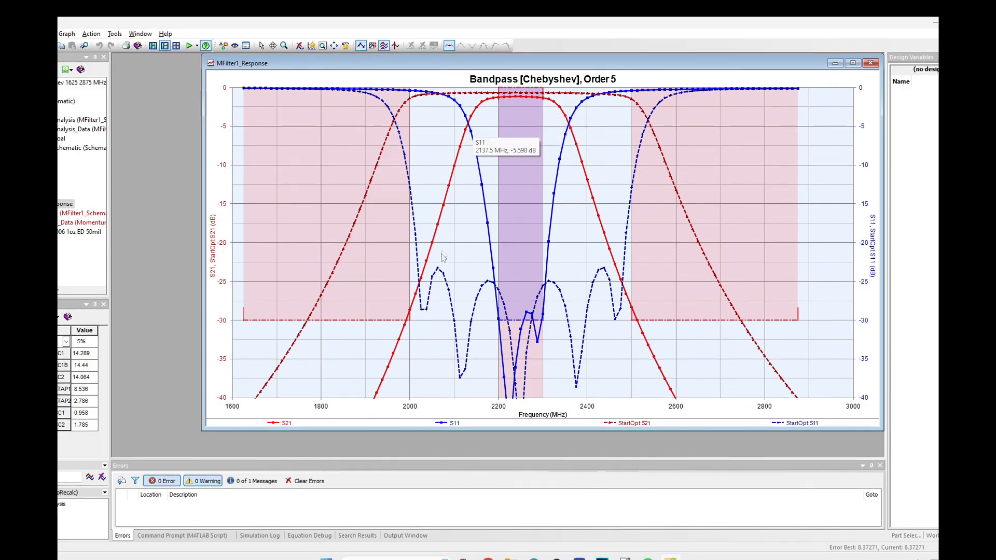
mouse_move(680, 185)
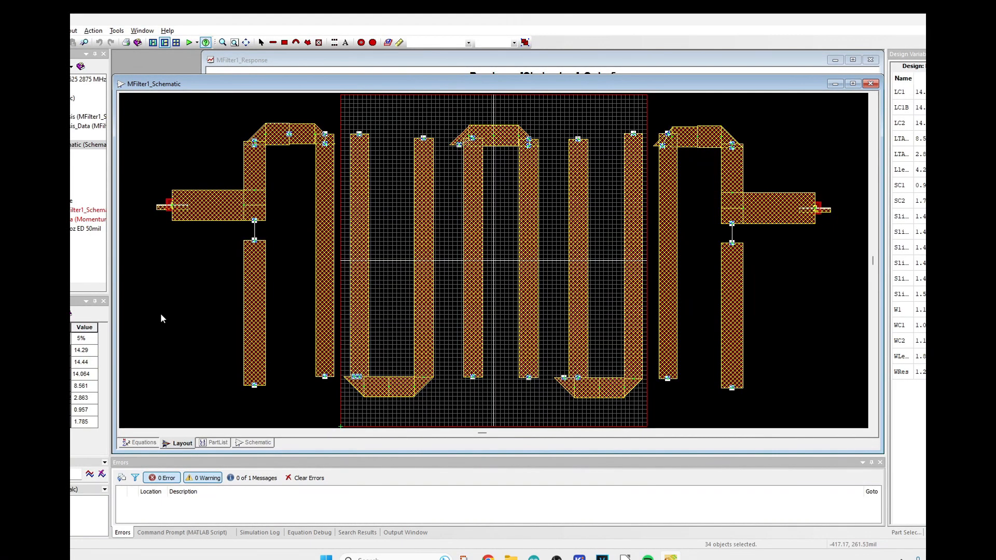
Show the hairpin filter layout with its folded resonators, deselecting the parts
left_click(72, 30)
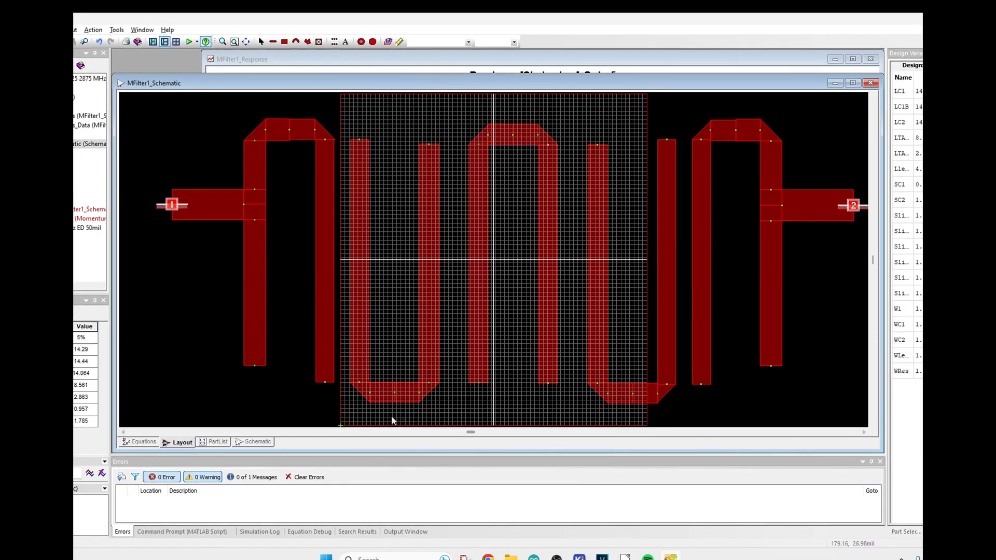
mouse_move(380, 328)
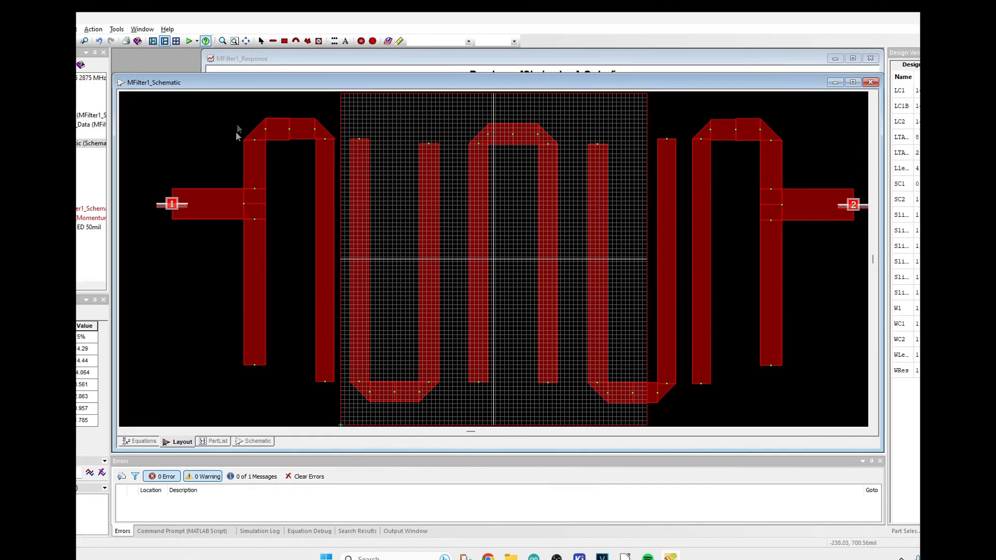
left_click(93, 29)
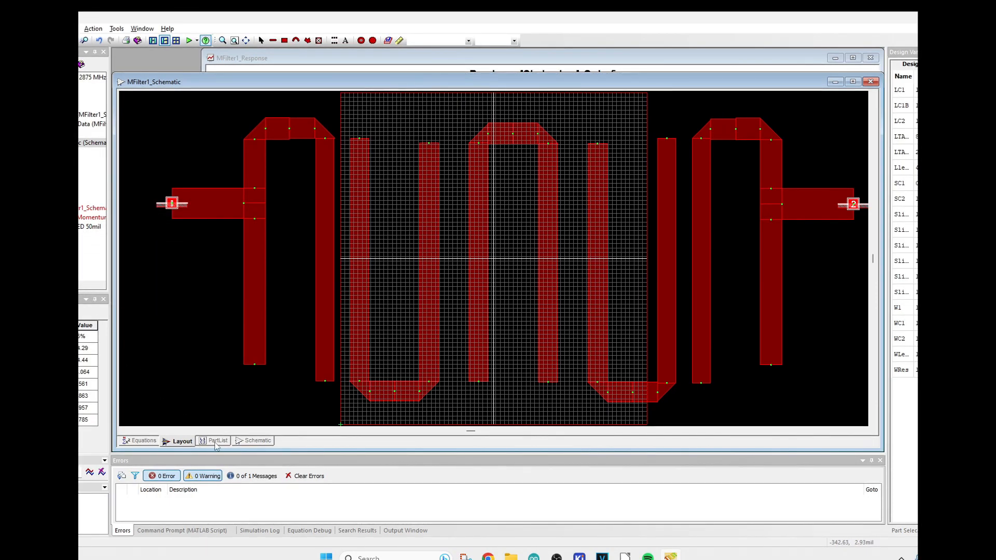
left_click(256, 441)
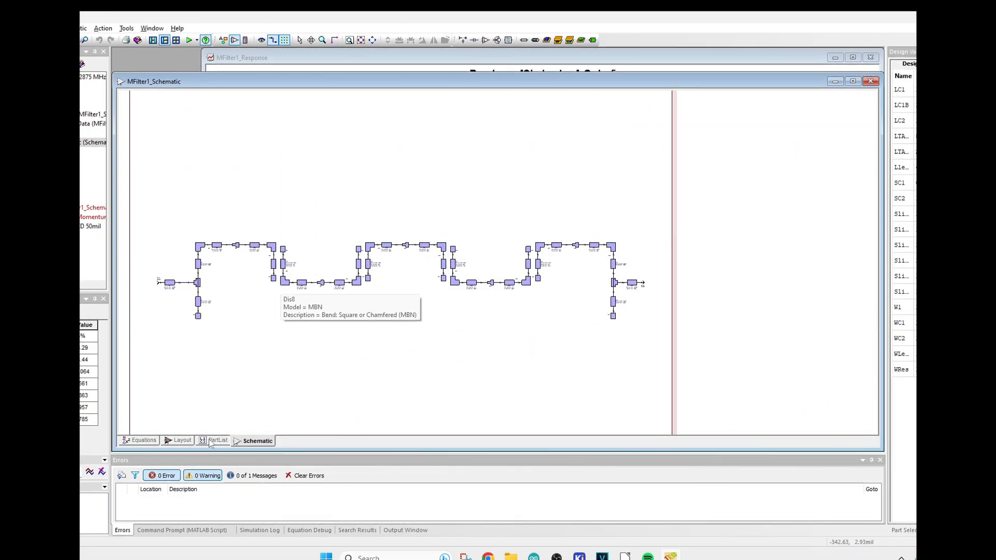
left_click(182, 440)
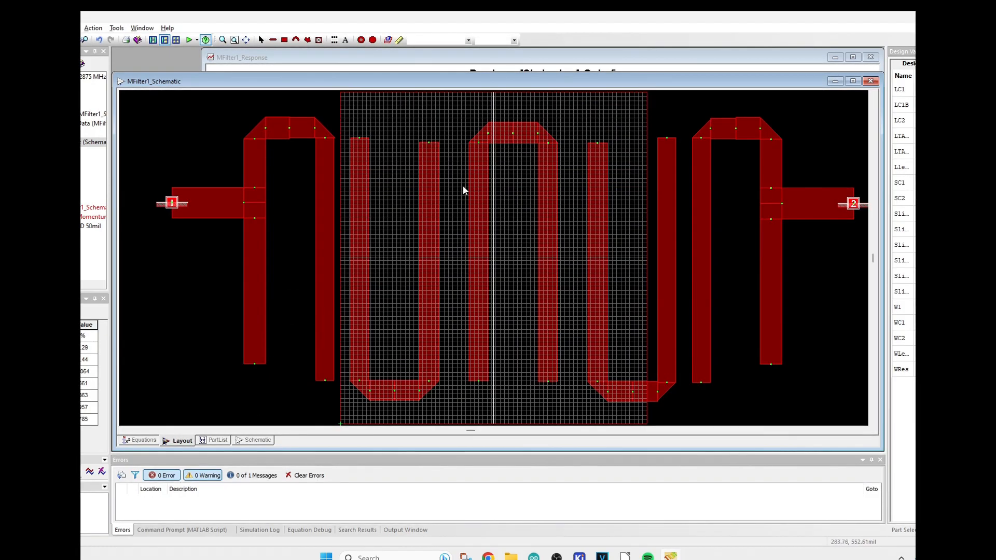
mouse_move(518, 222)
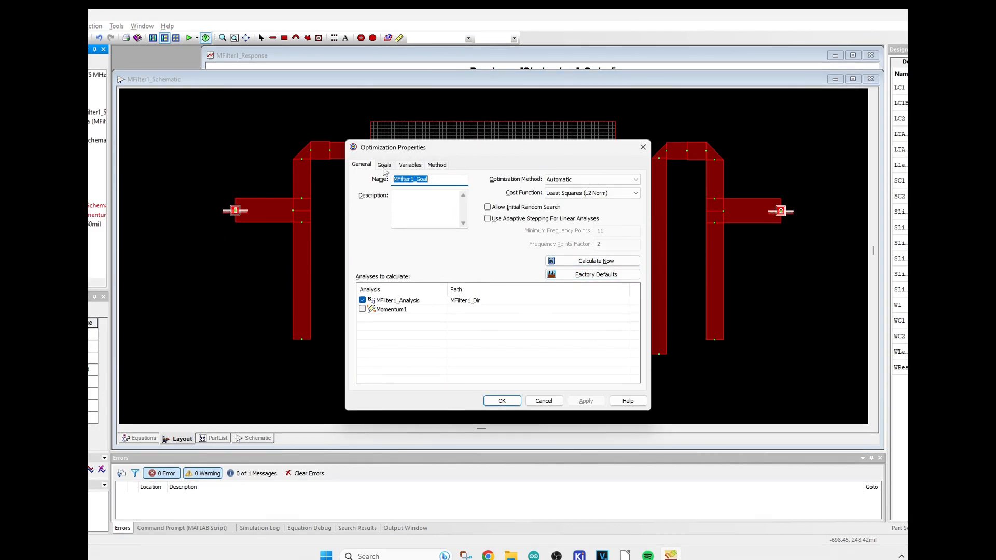
Review the optimization's Goals, General and Variables settings with its seven tunable variables
left_click(384, 165)
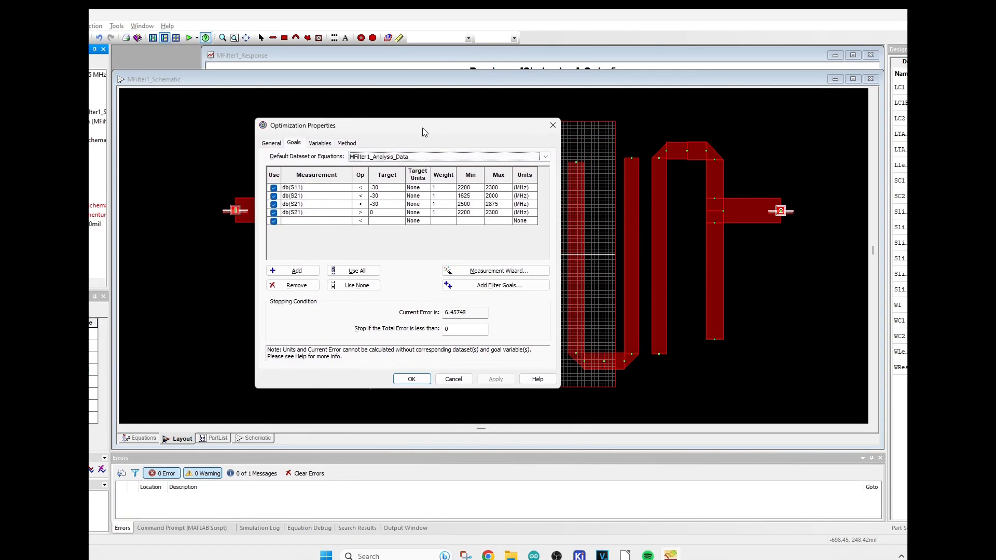
left_click(271, 142)
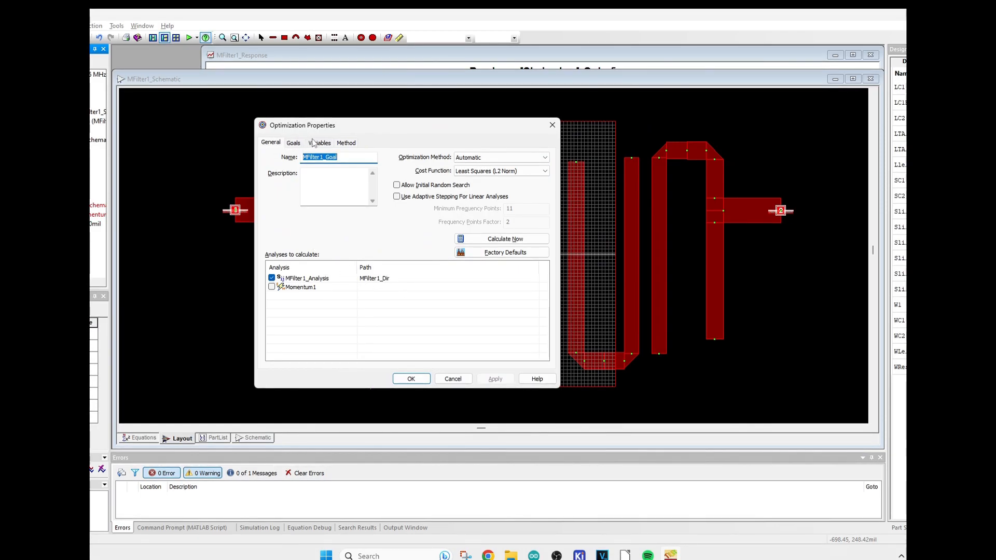
left_click(319, 142)
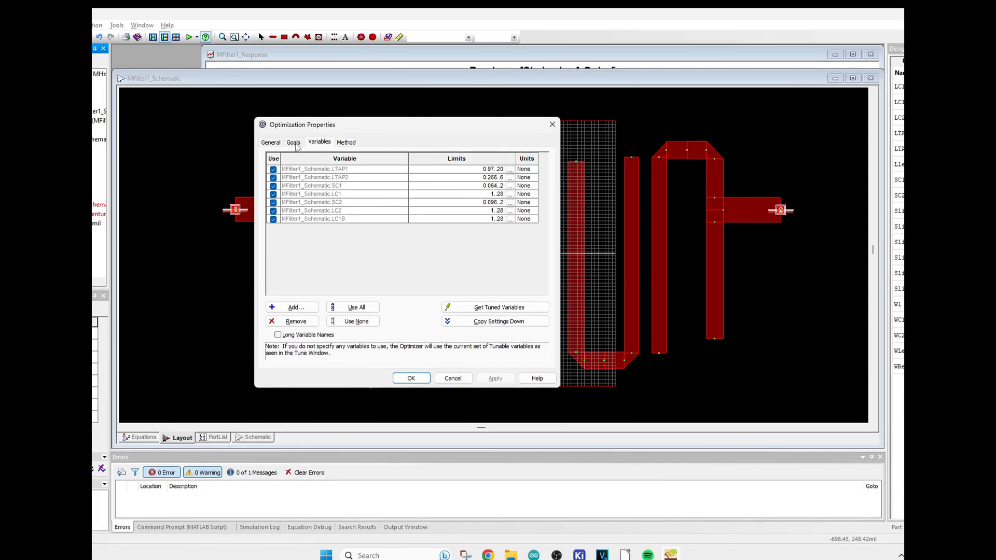
left_click(293, 142)
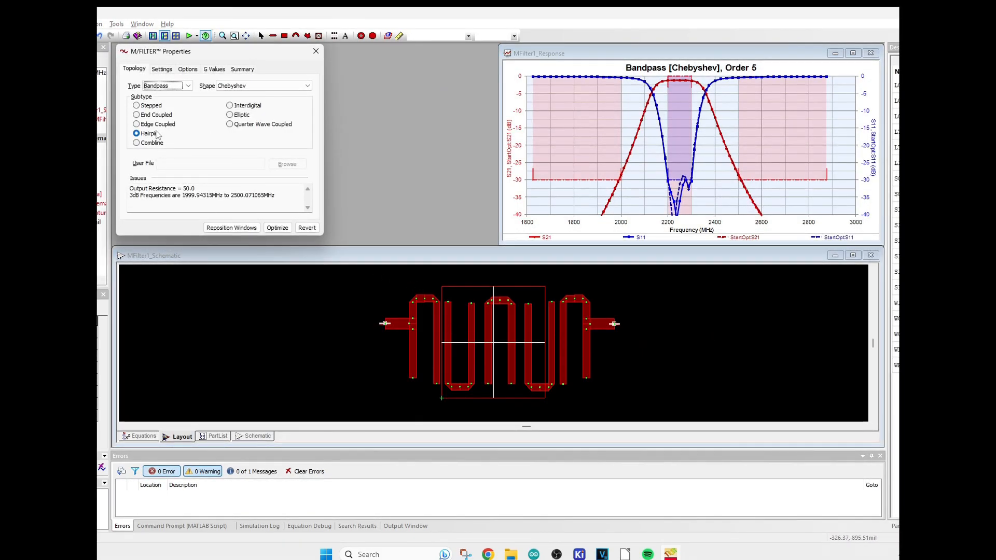
Re-synthesize the hairpin filter with desired resonator Z 75, replacing the schematic
left_click(162, 68)
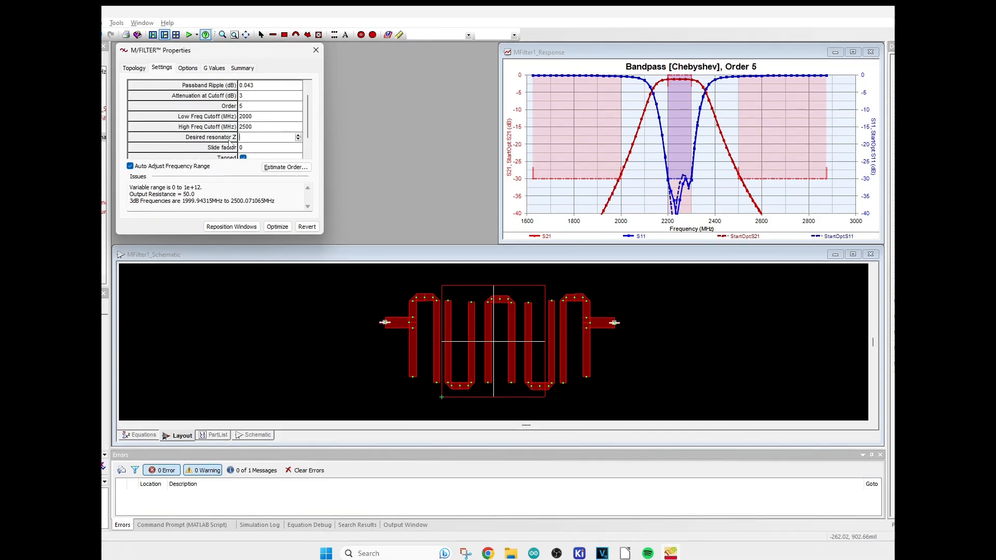
type("75")
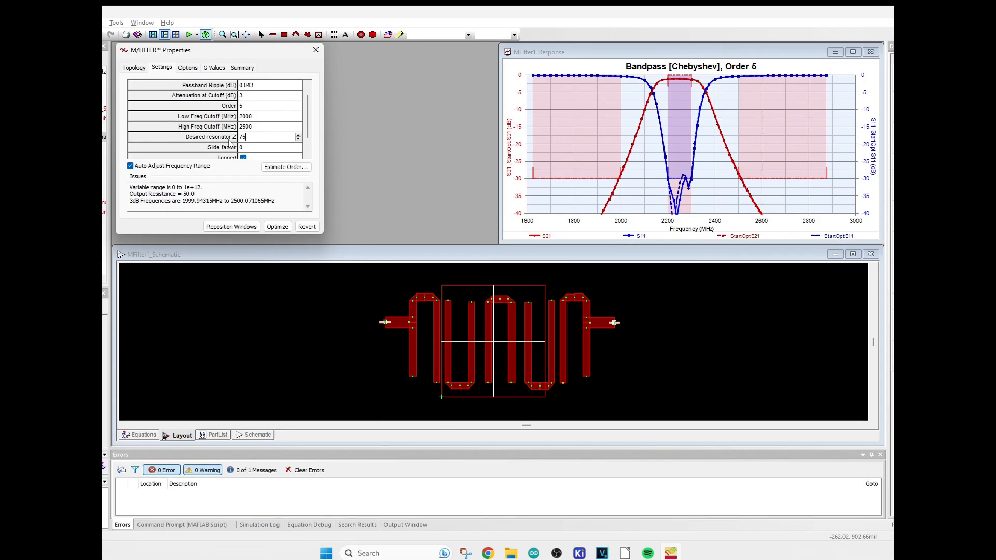
left_click(277, 226)
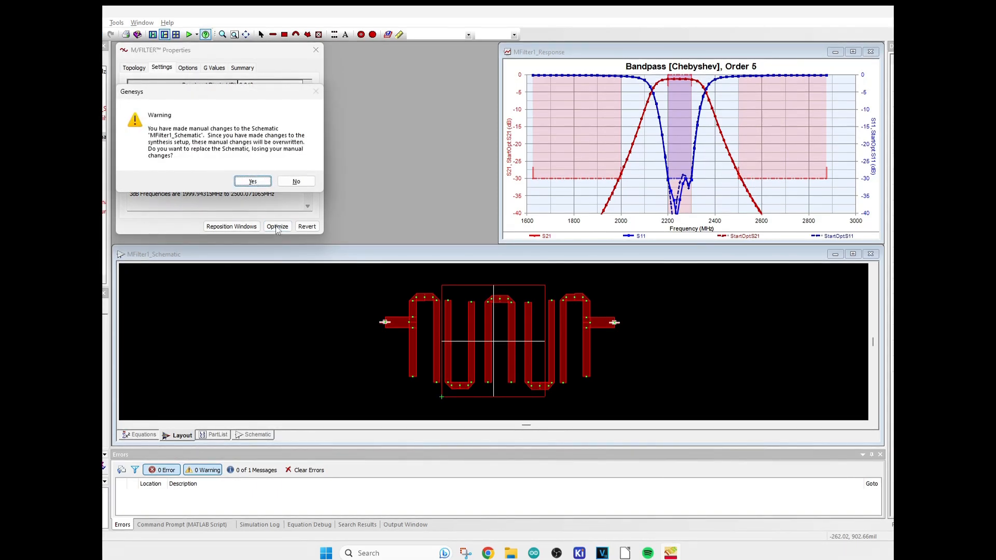
left_click(252, 181)
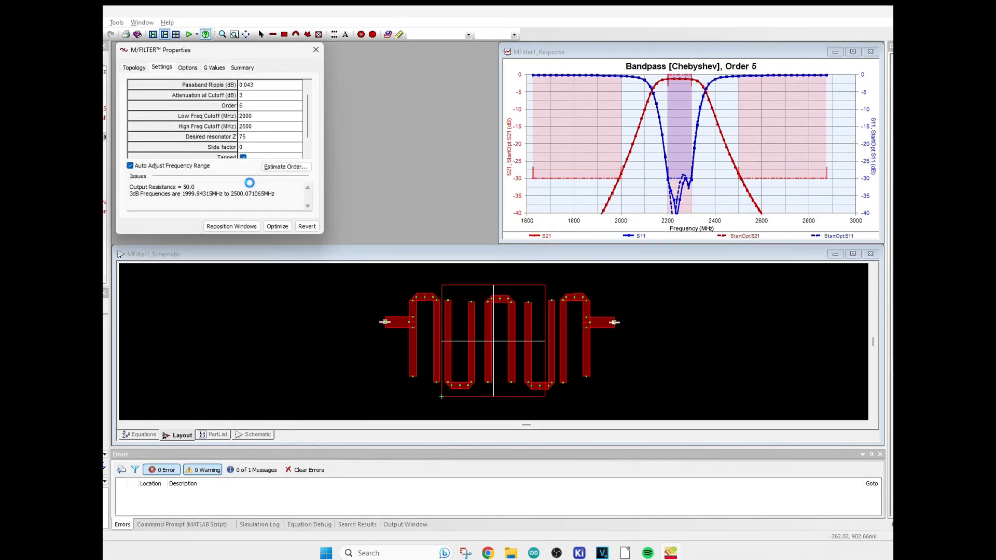
Re-synthesize again with desired resonator Z 50 and review the layout options
left_click(277, 226)
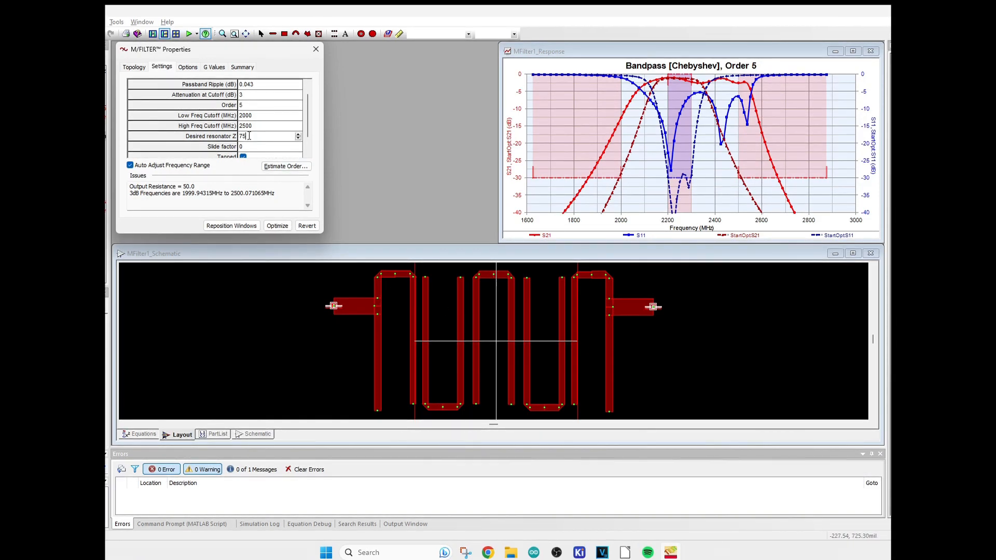
type("50")
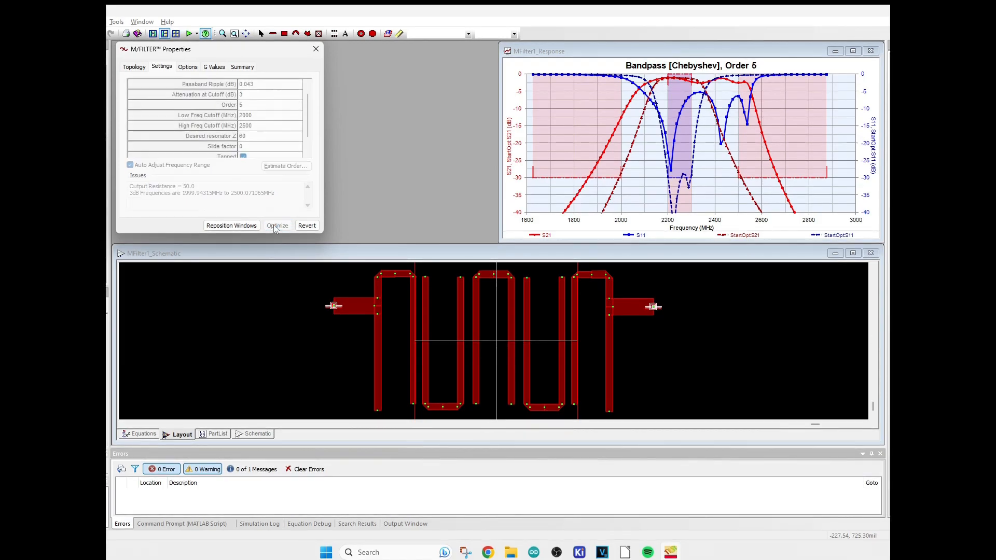
left_click(278, 225)
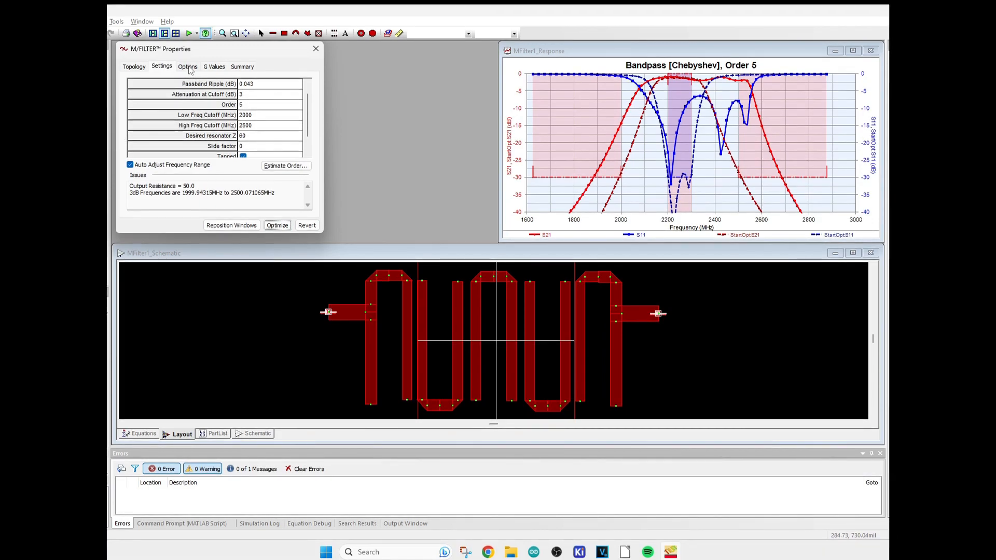
left_click(187, 67)
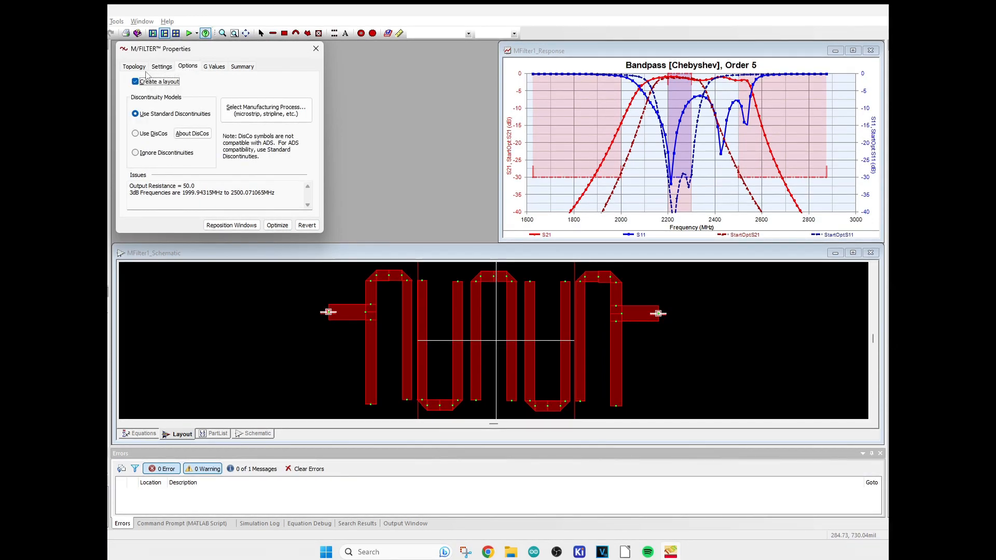
left_click(133, 66)
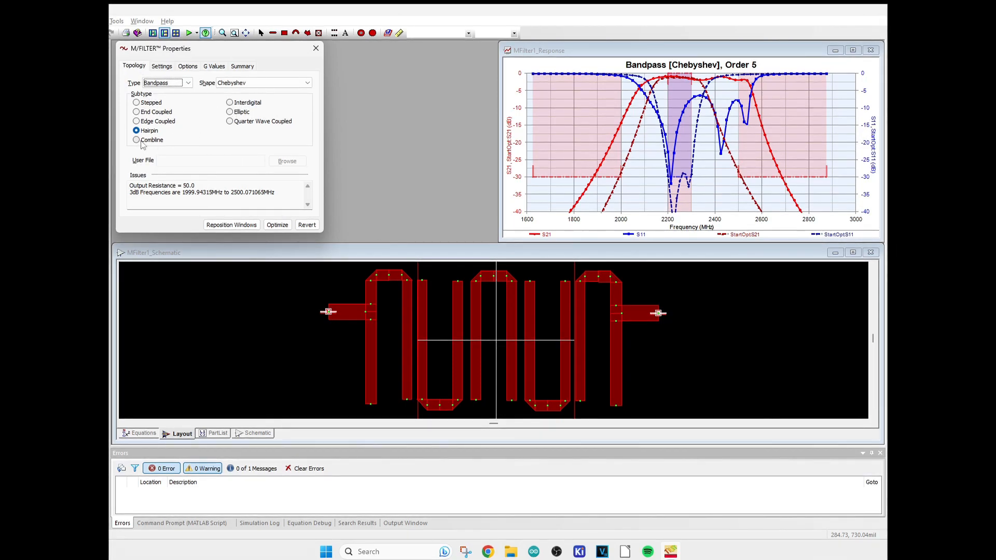
Try Combline, Interdigital, Elliptic and Quarter Wave Coupled subtypes in turn
left_click(136, 140)
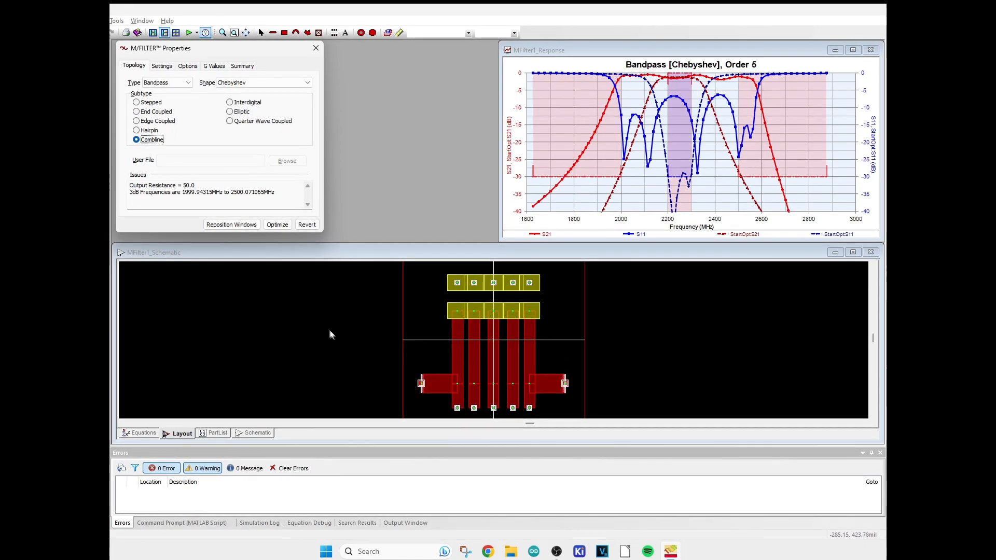
mouse_move(524, 349)
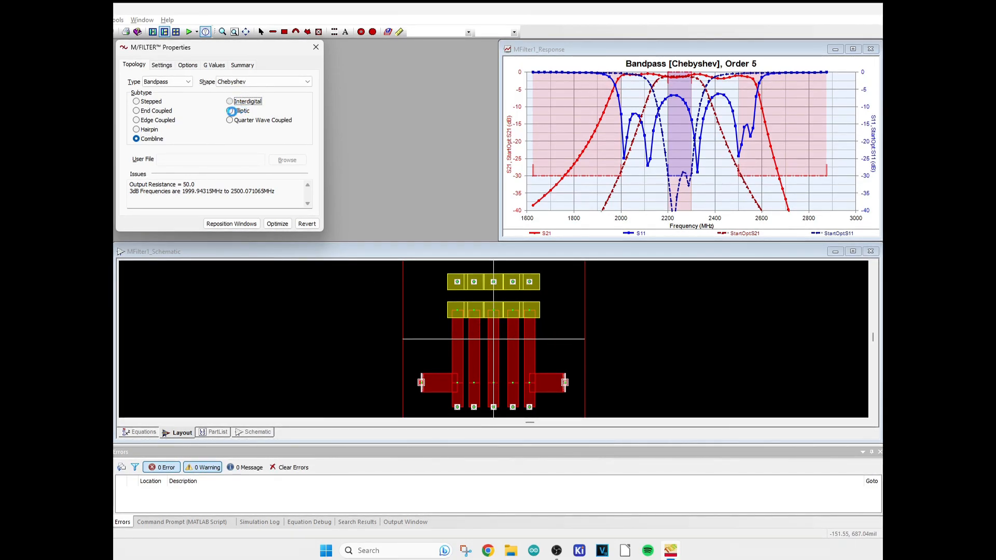
left_click(229, 101)
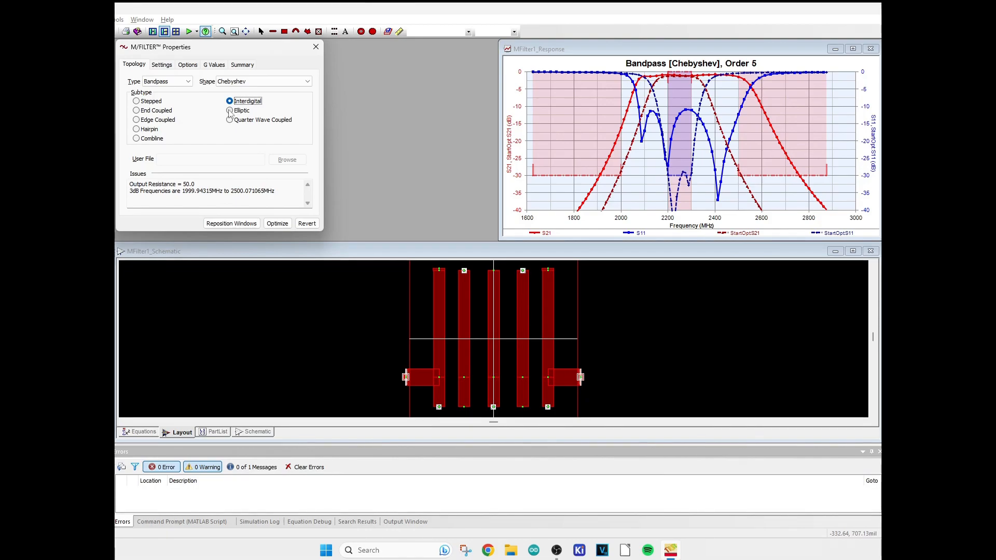
left_click(229, 110)
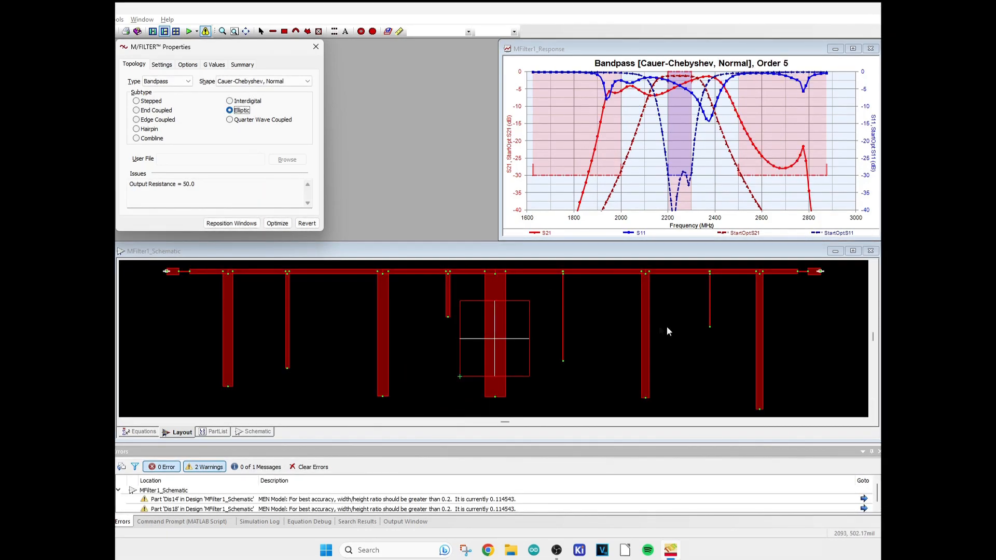
left_click(261, 80)
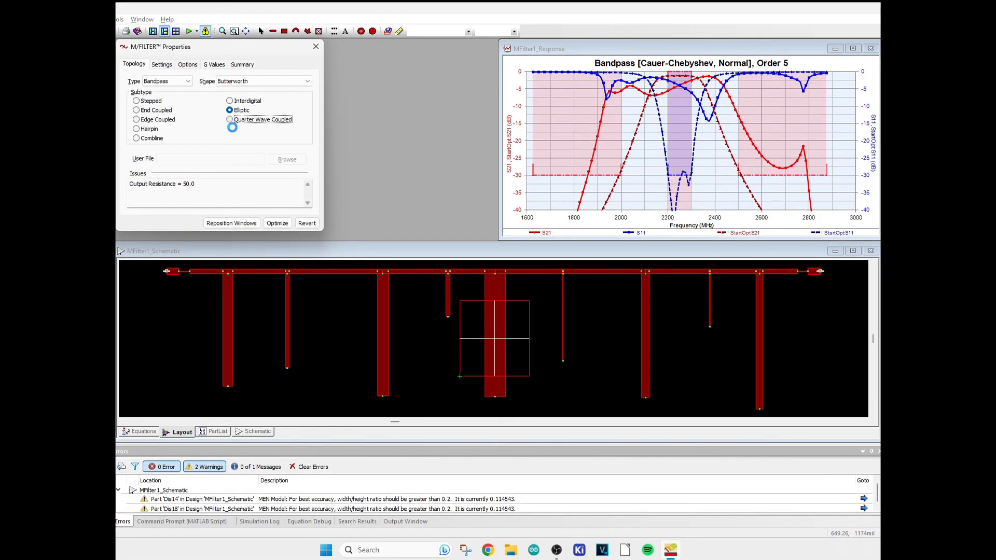
Settle on the Edge Coupled subtype for the Butterworth bandpass filter
left_click(230, 119)
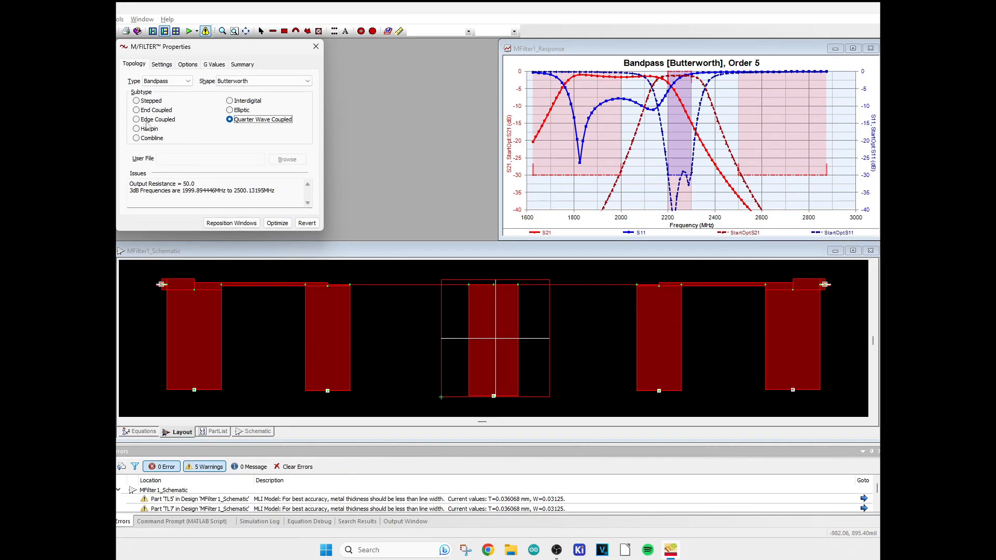
left_click(136, 120)
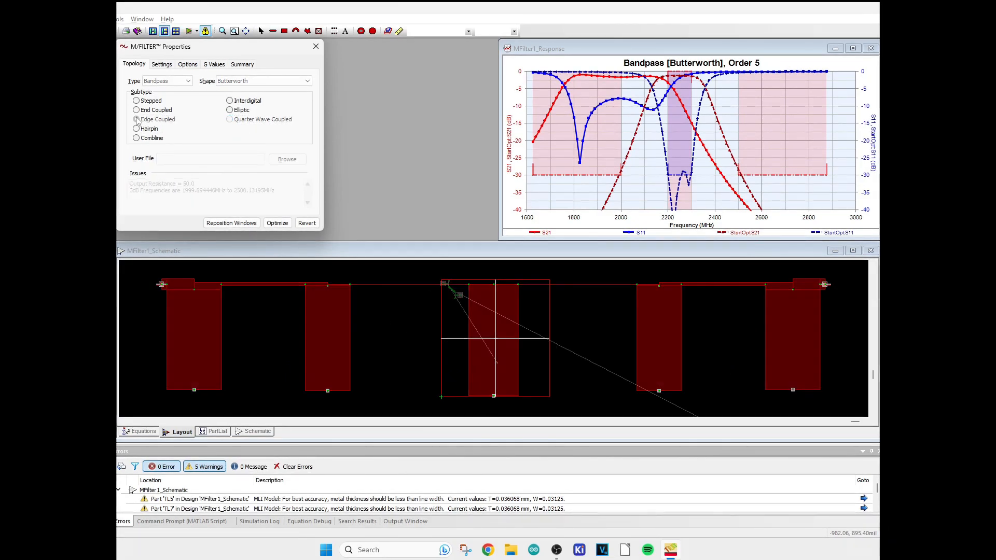
left_click(136, 119)
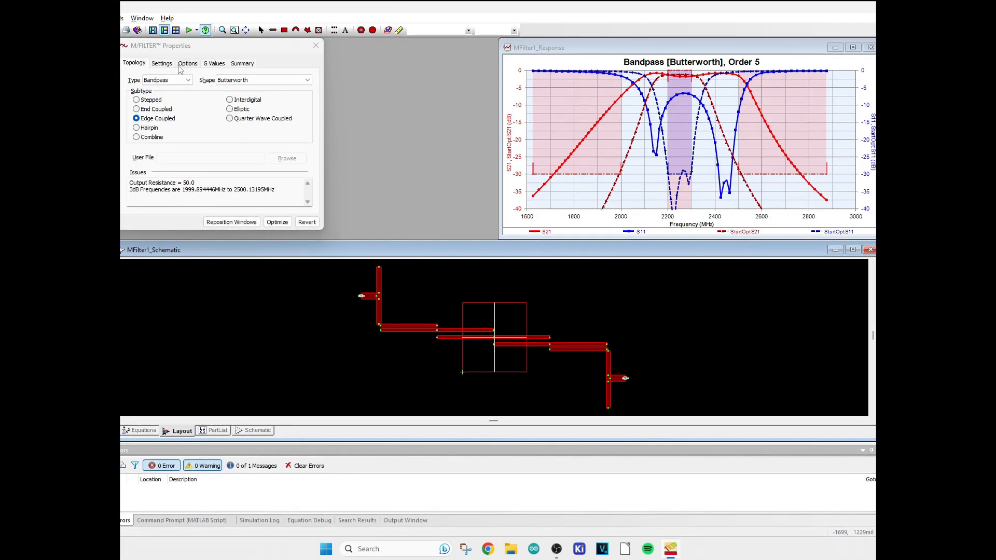
Optimize the edge-coupled design, stop the run and close the M/FILTER properties to view the response
left_click(277, 222)
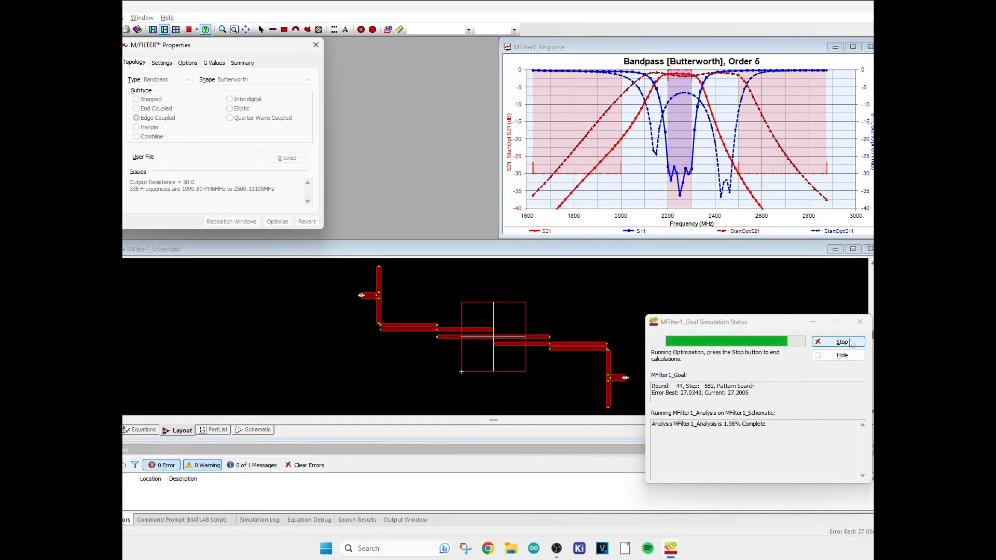
left_click(838, 341)
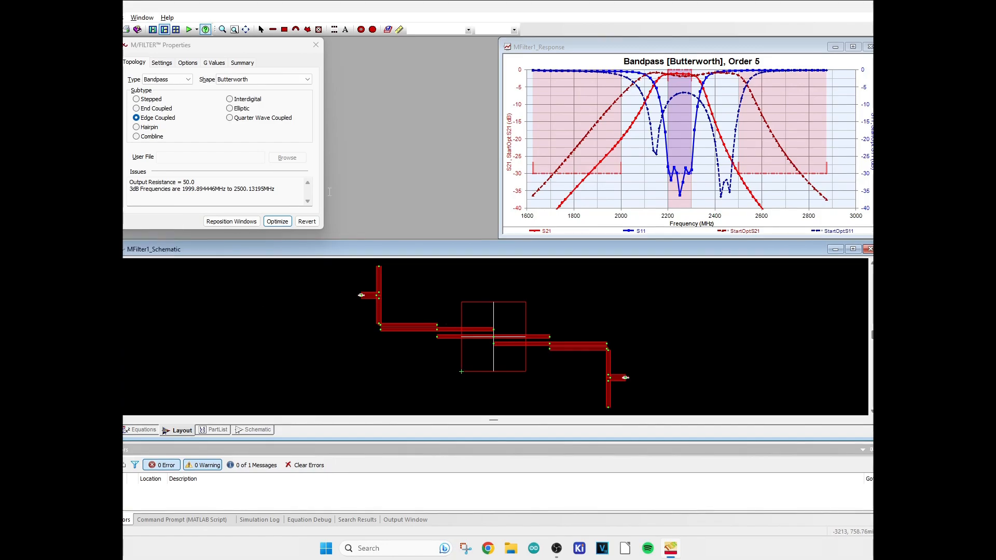
left_click(853, 47)
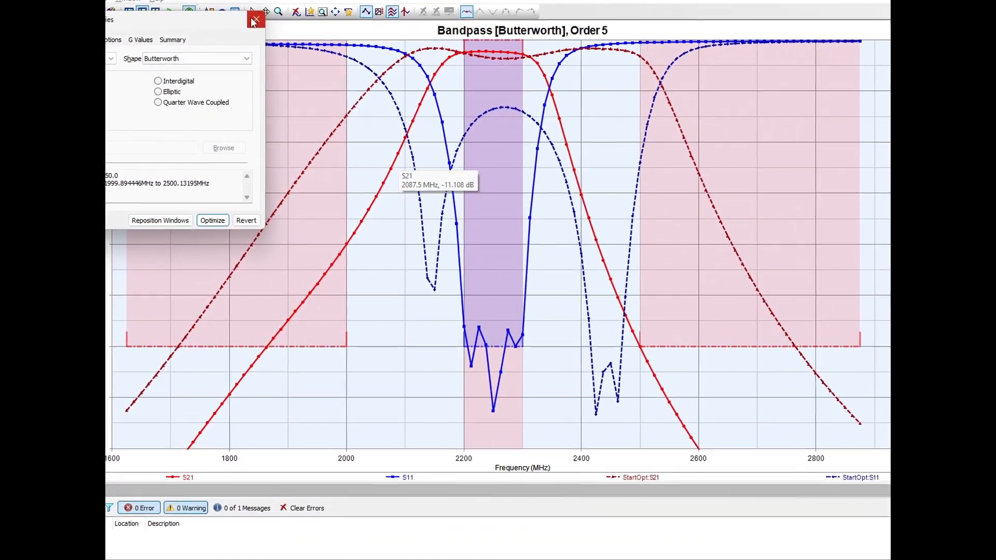
left_click(255, 21)
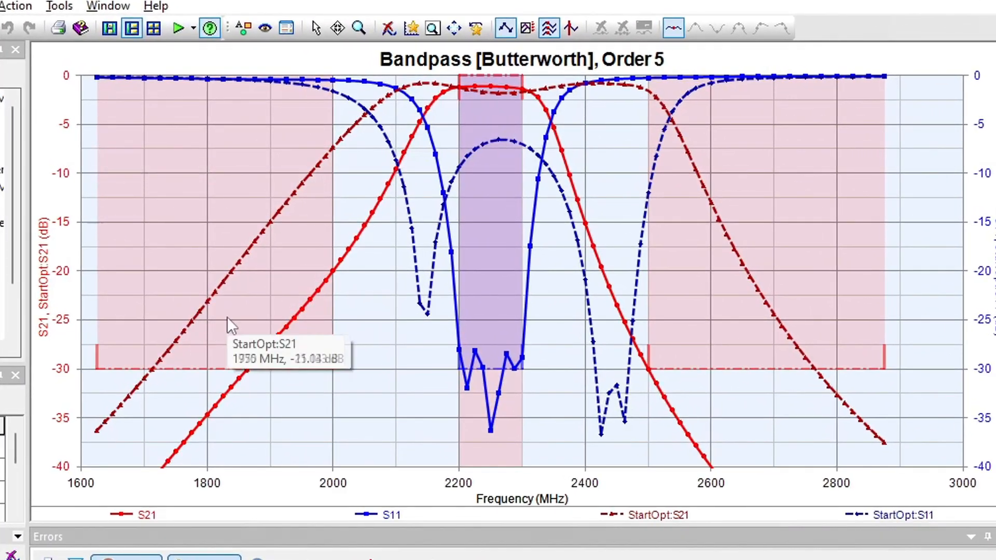
mouse_move(320, 422)
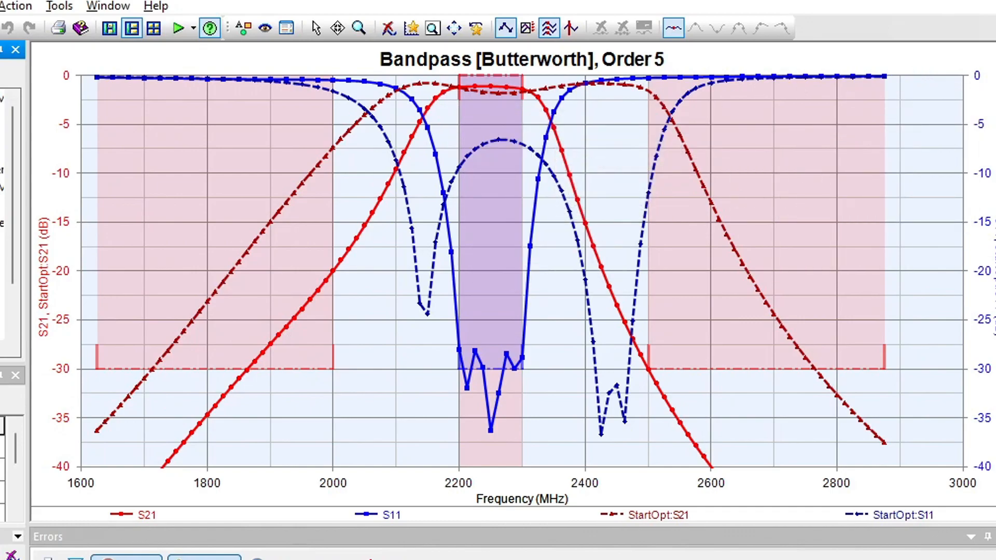
Bring the optimized edge-coupled microstrip layout into view for review
left_click(153, 27)
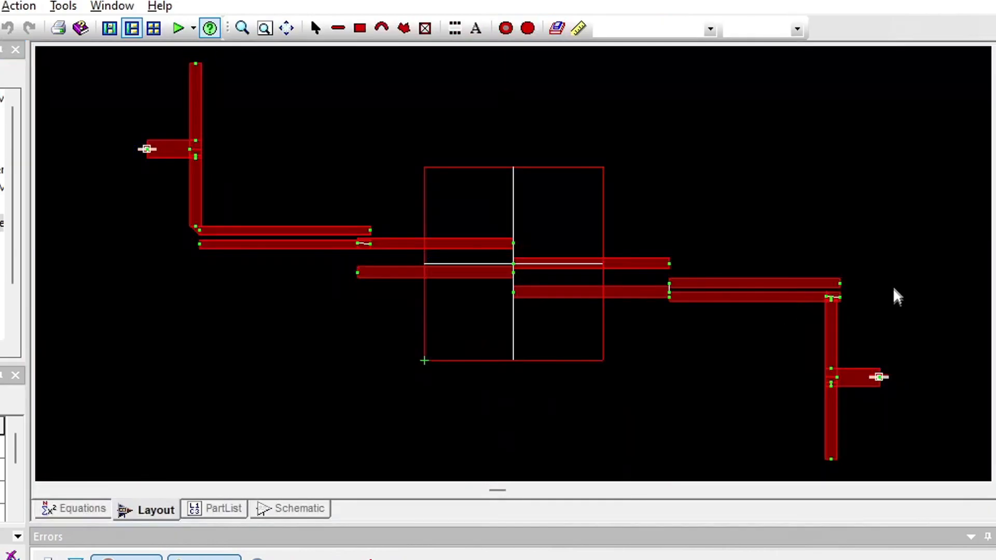
mouse_move(222, 383)
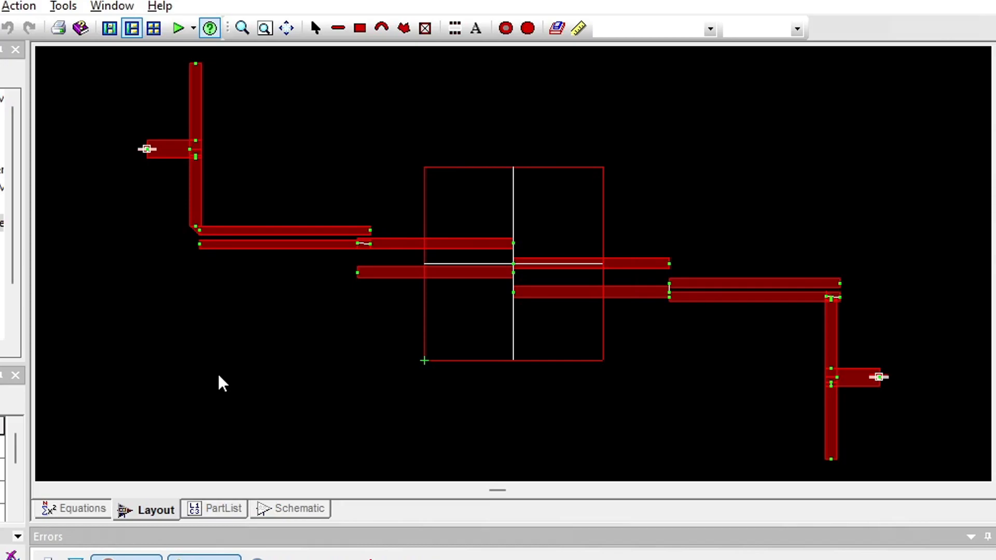
mouse_move(400, 369)
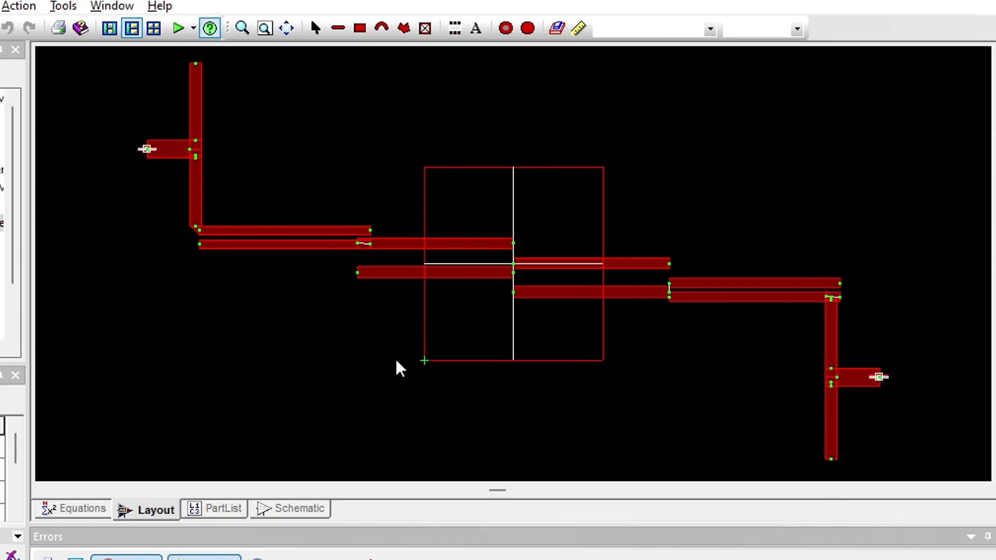
mouse_move(539, 395)
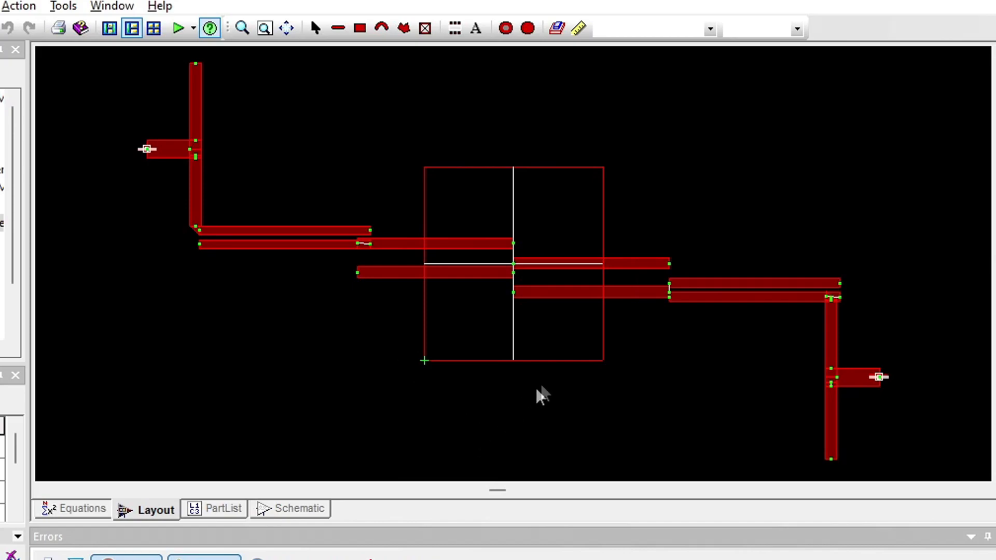
mouse_move(565, 380)
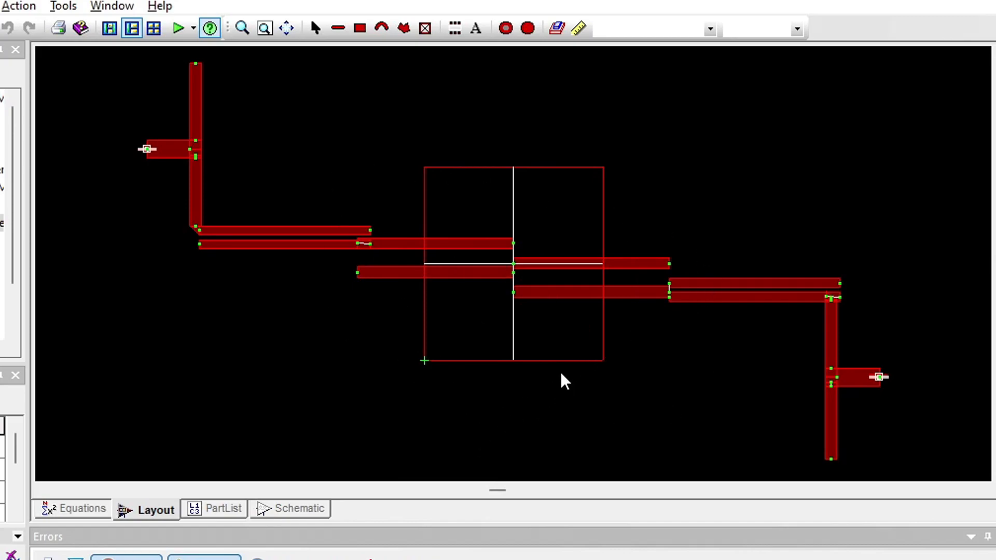